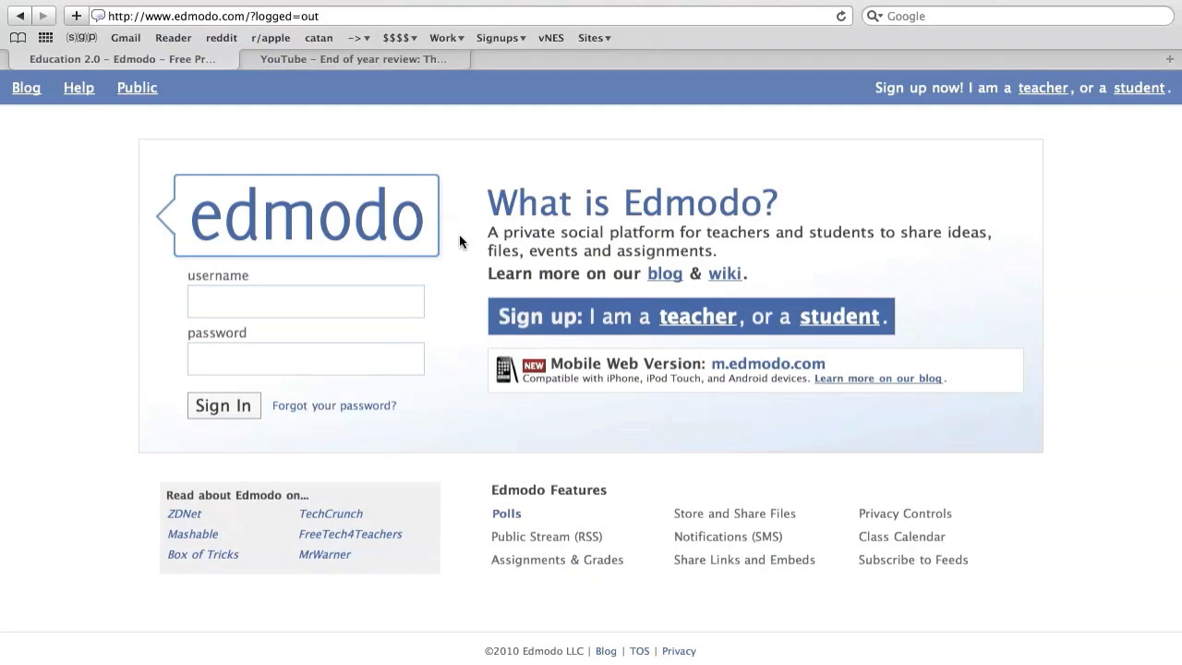
Write the note asking how class is going and send it to Best Practices – February.
left_click(223, 407)
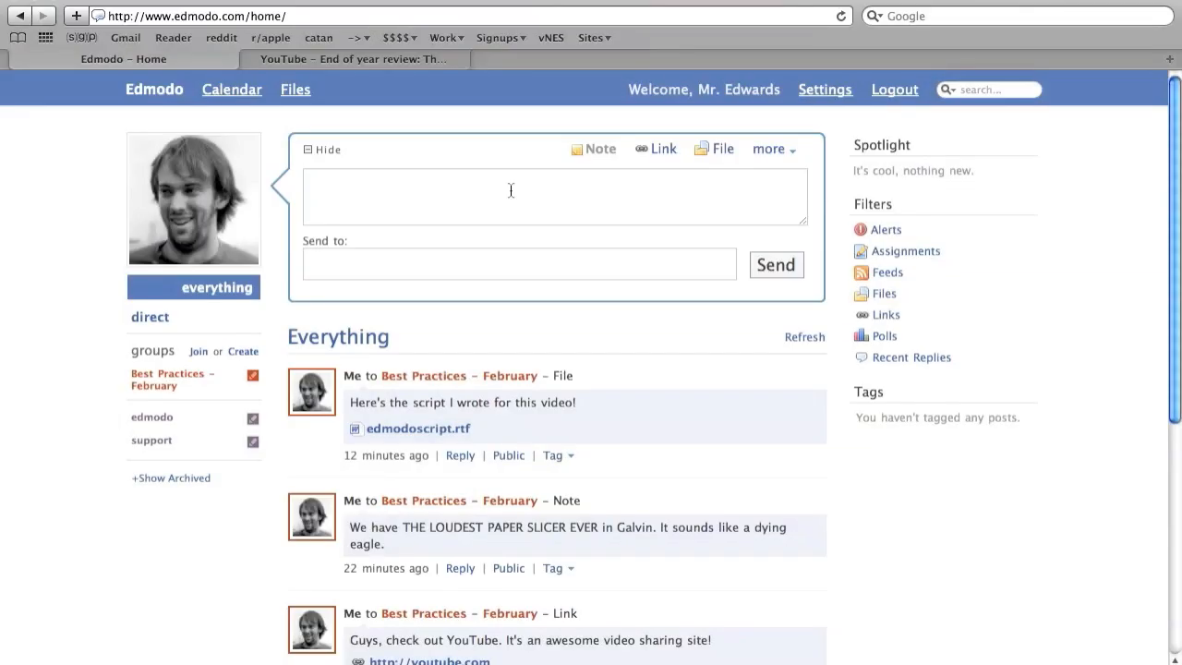
type("How is class g")
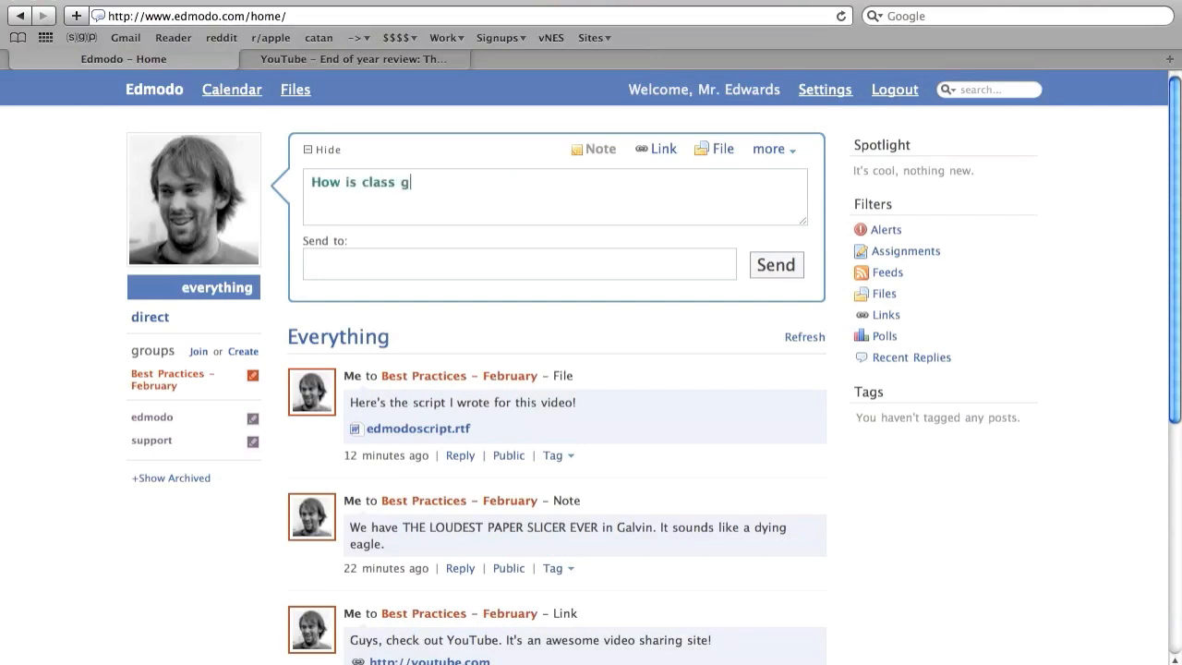
type("oing, guys? Do you have any questions?")
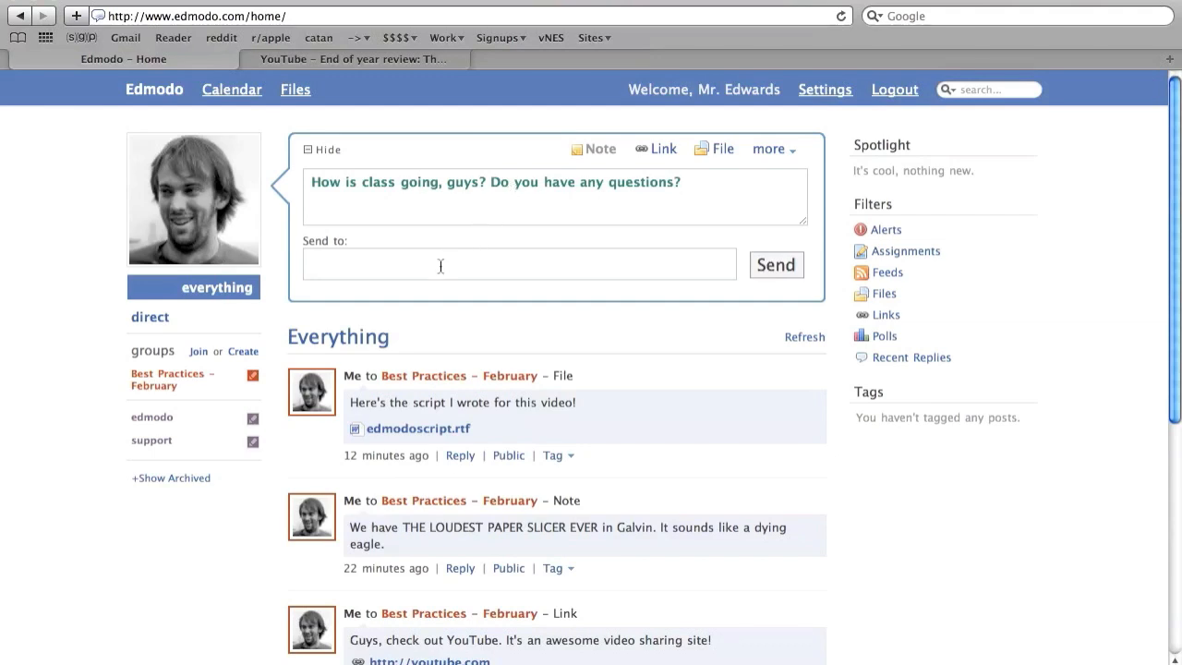
left_click(519, 264)
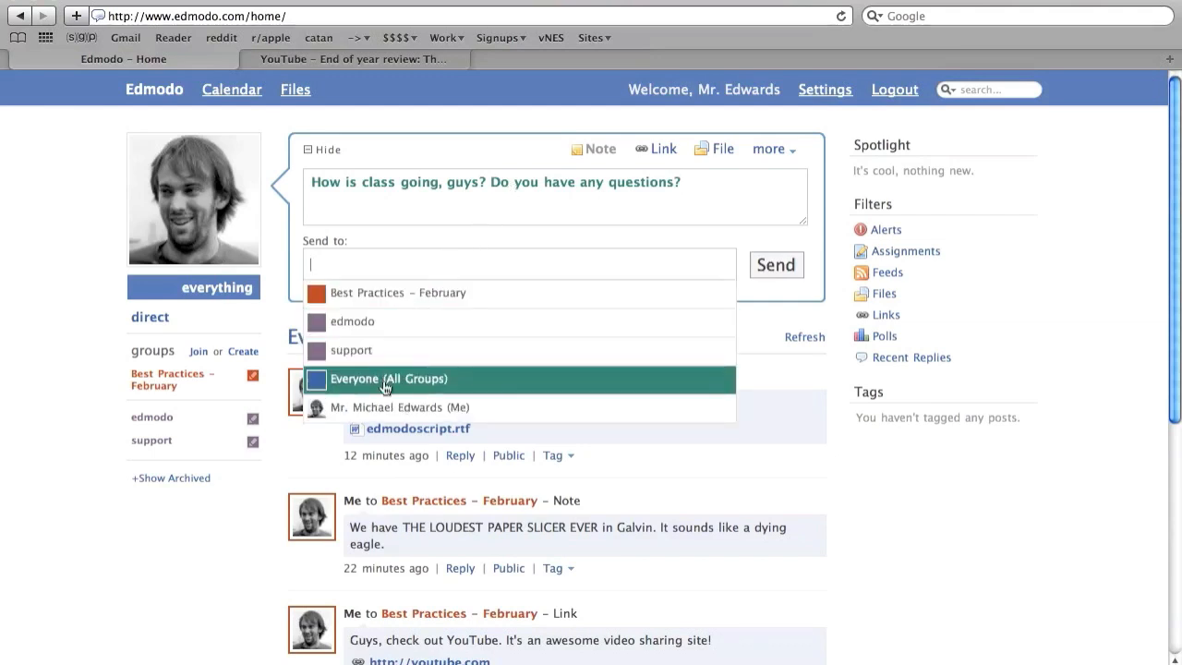
mouse_move(477, 292)
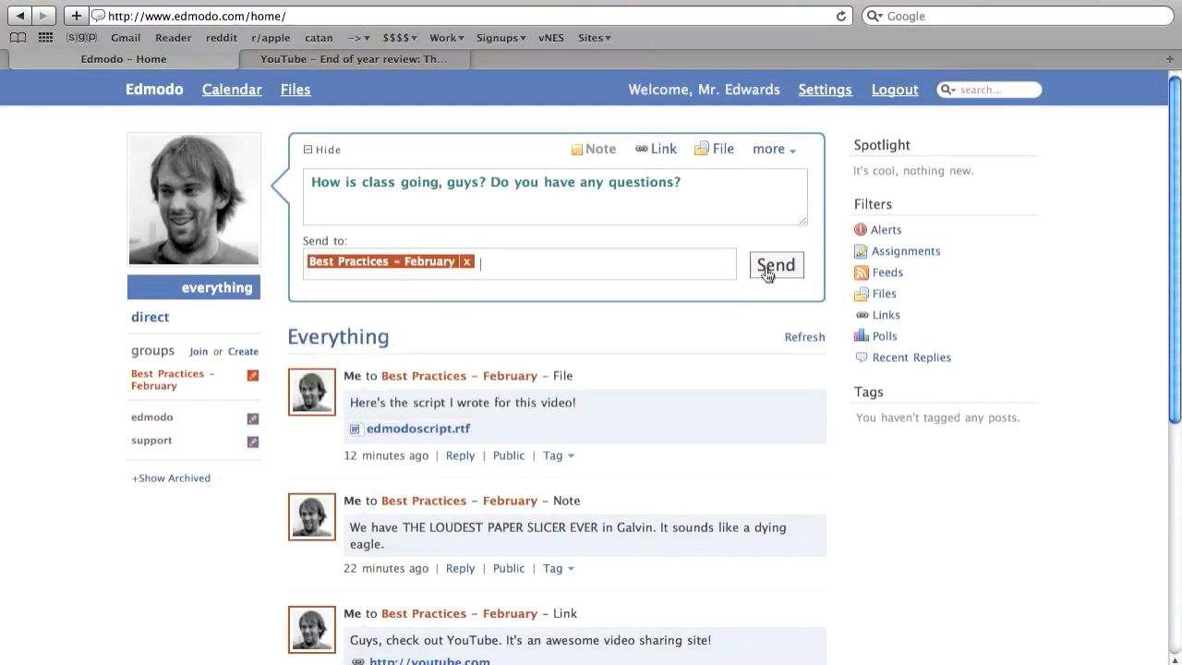
left_click(355, 59)
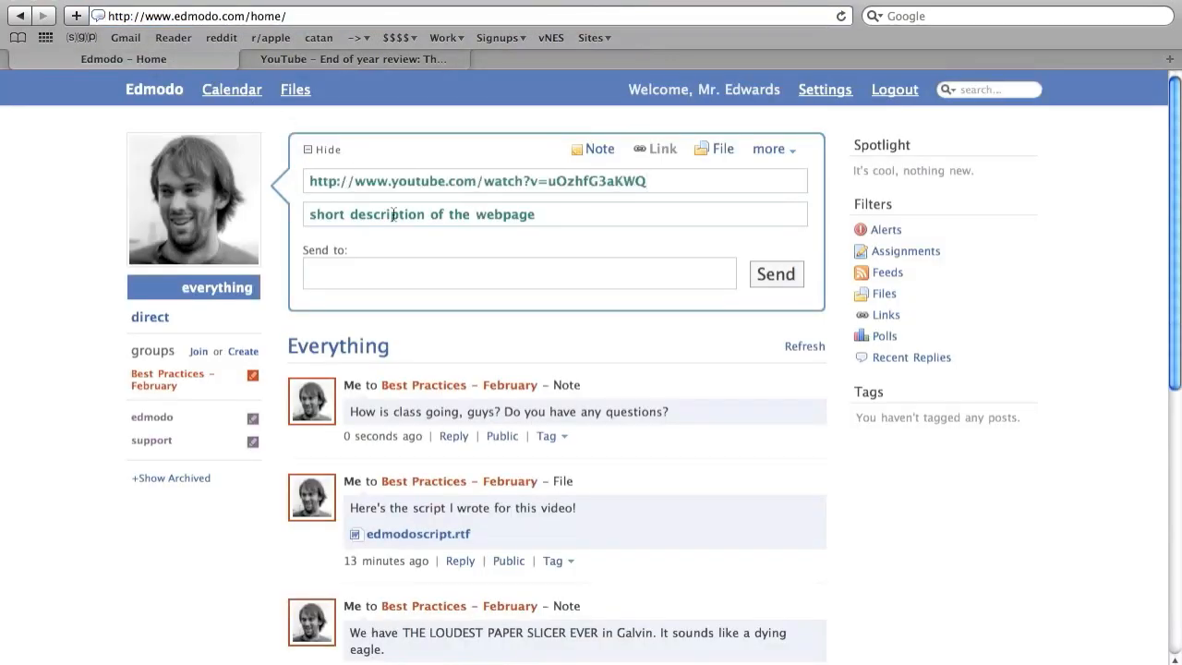
Caption the YouTube link "Check out this video!" and send it to Best Practices – February.
type("Check out")
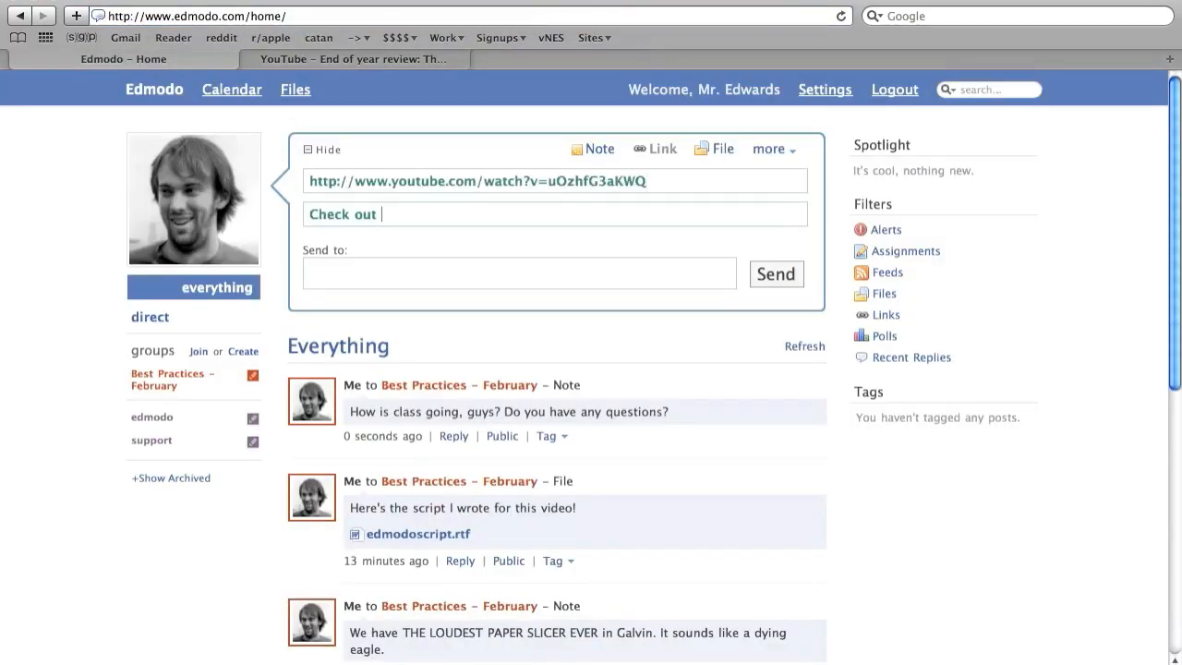
type("this video!")
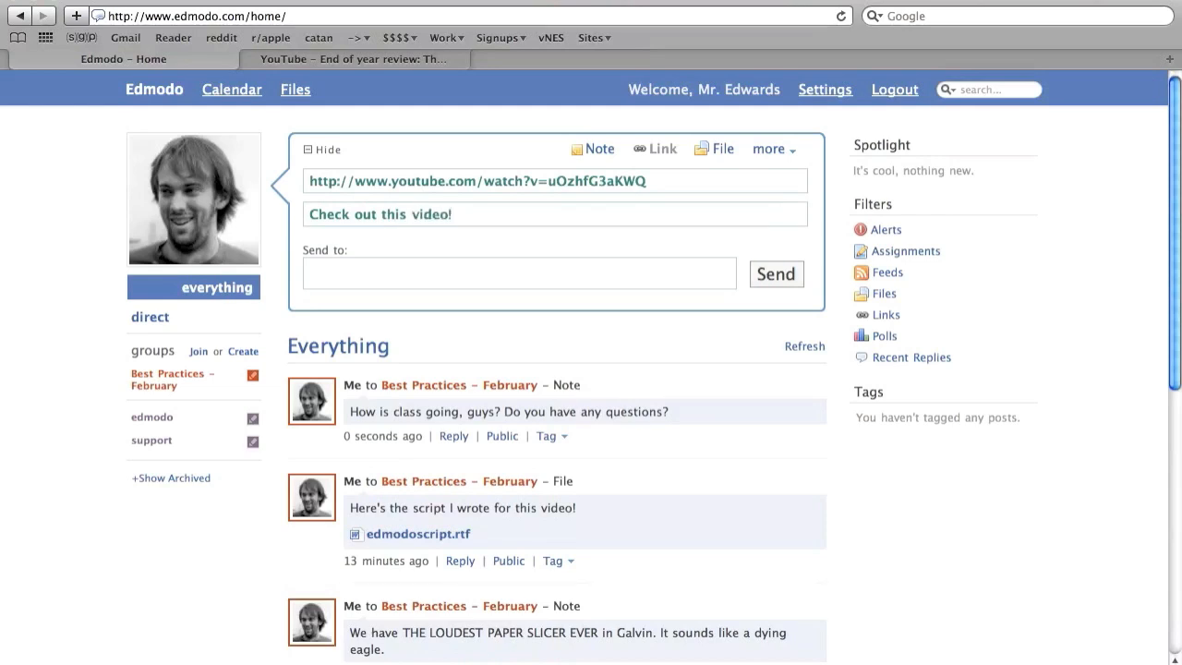
left_click(172, 379)
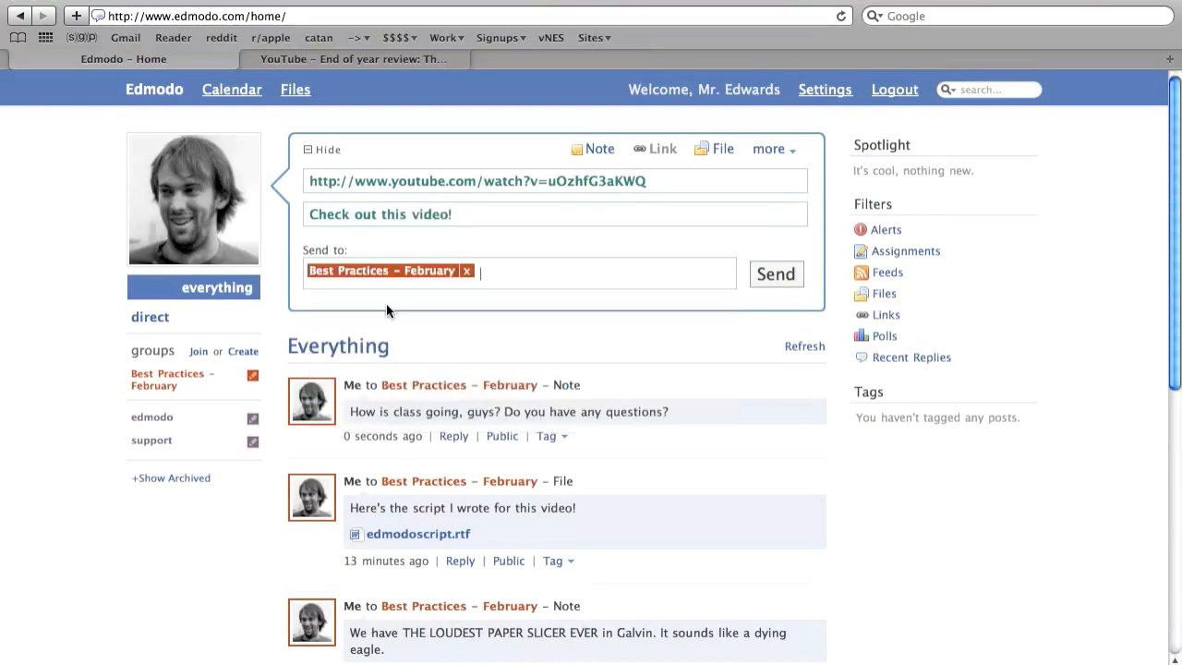
left_click(776, 274)
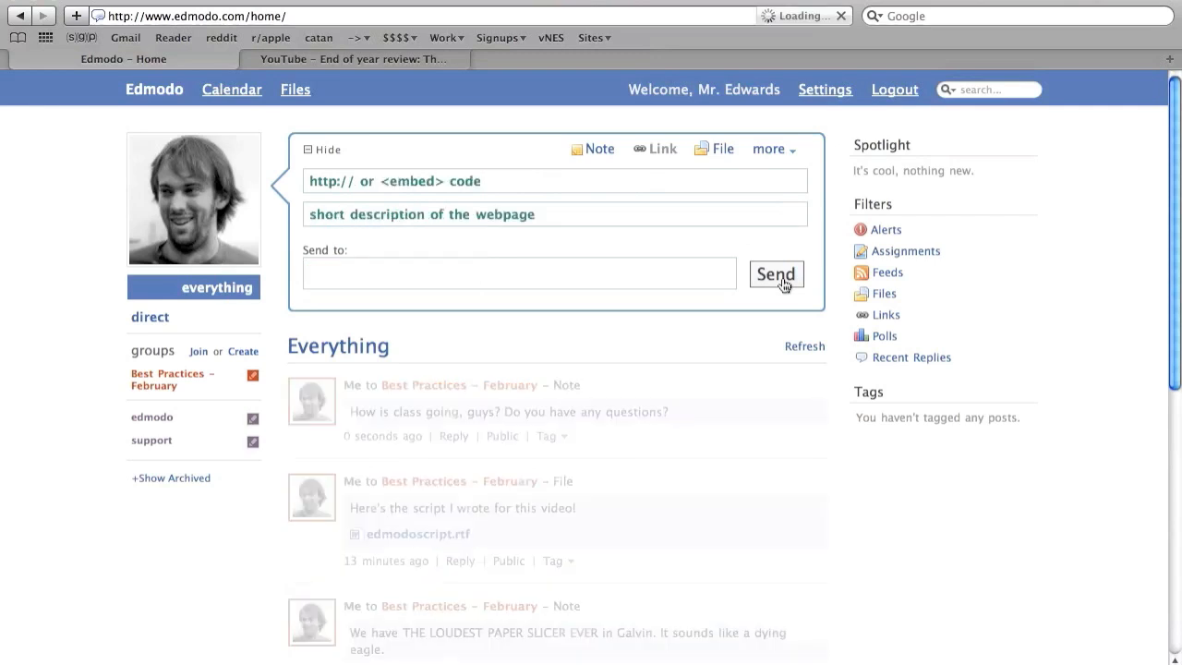
left_click(776, 273)
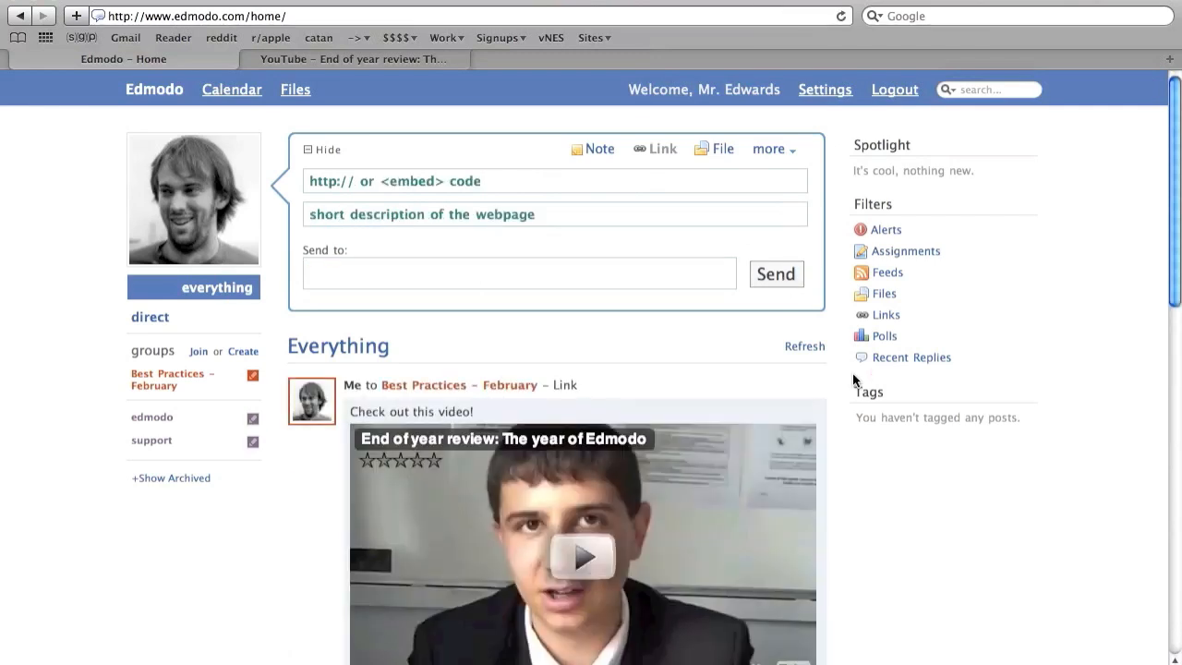
left_click(894, 89)
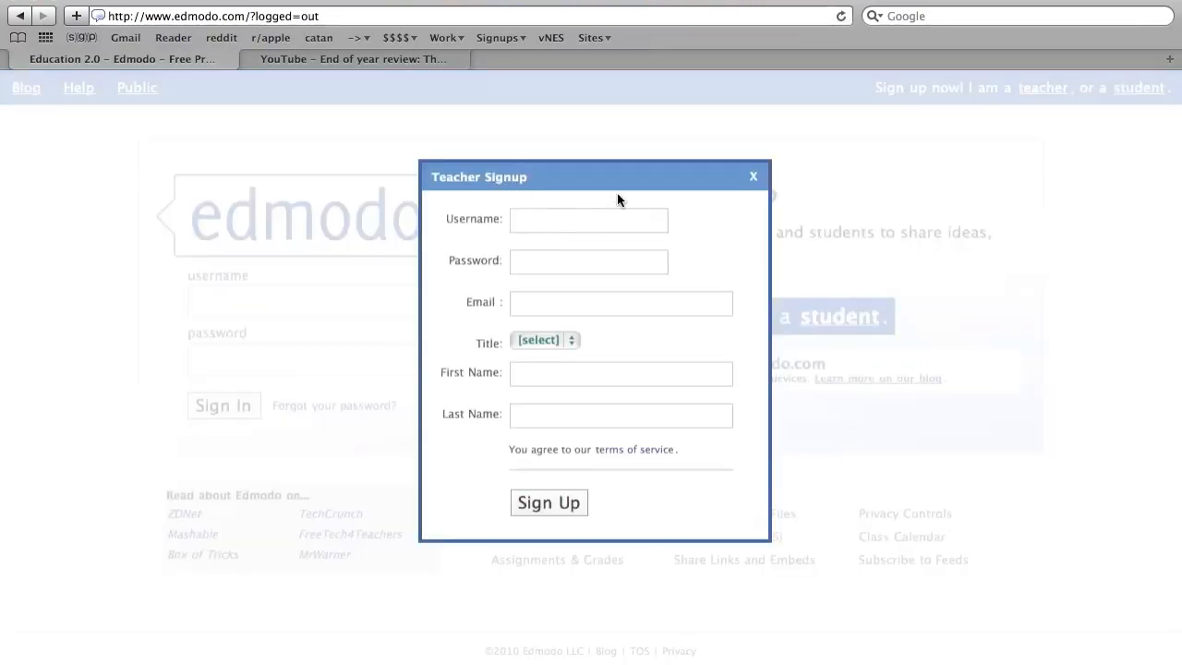
Fill the teacher signup with username124098, a password, and the start of an email address.
type("username")
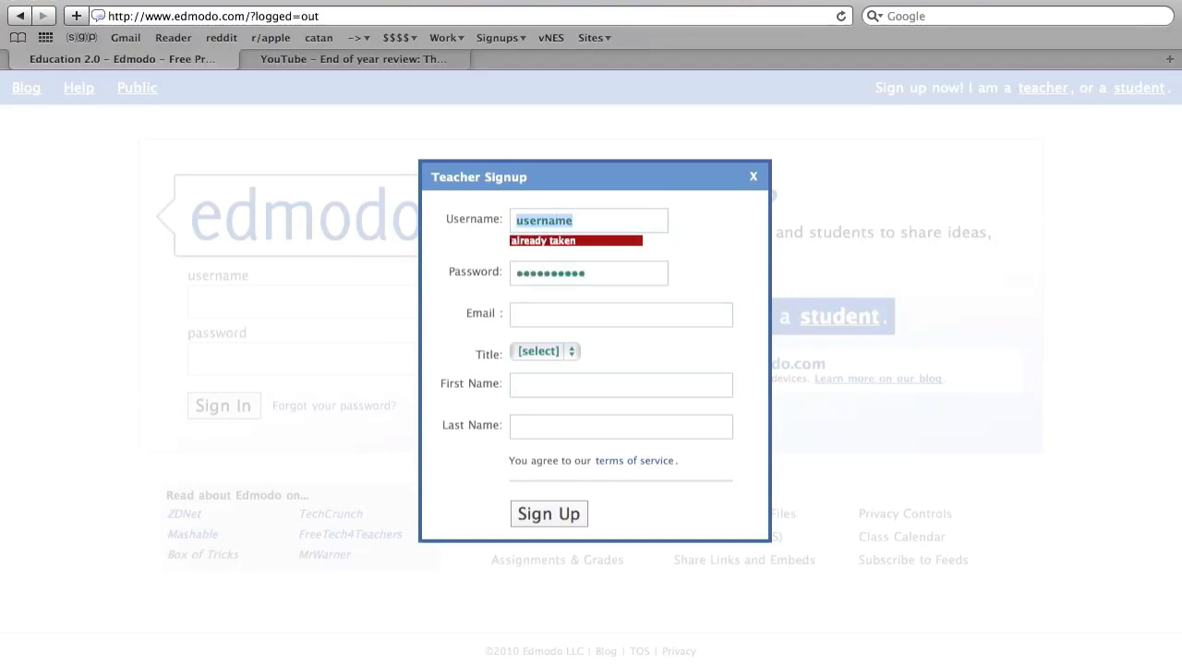
type("124098")
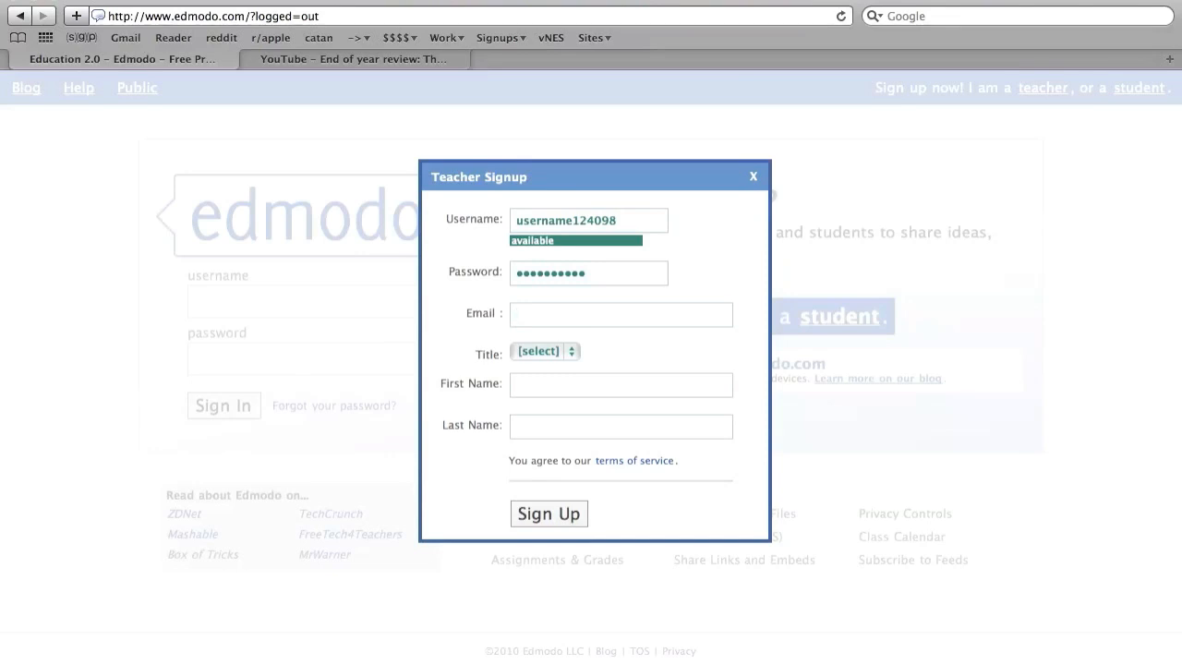
type("namegoeshe")
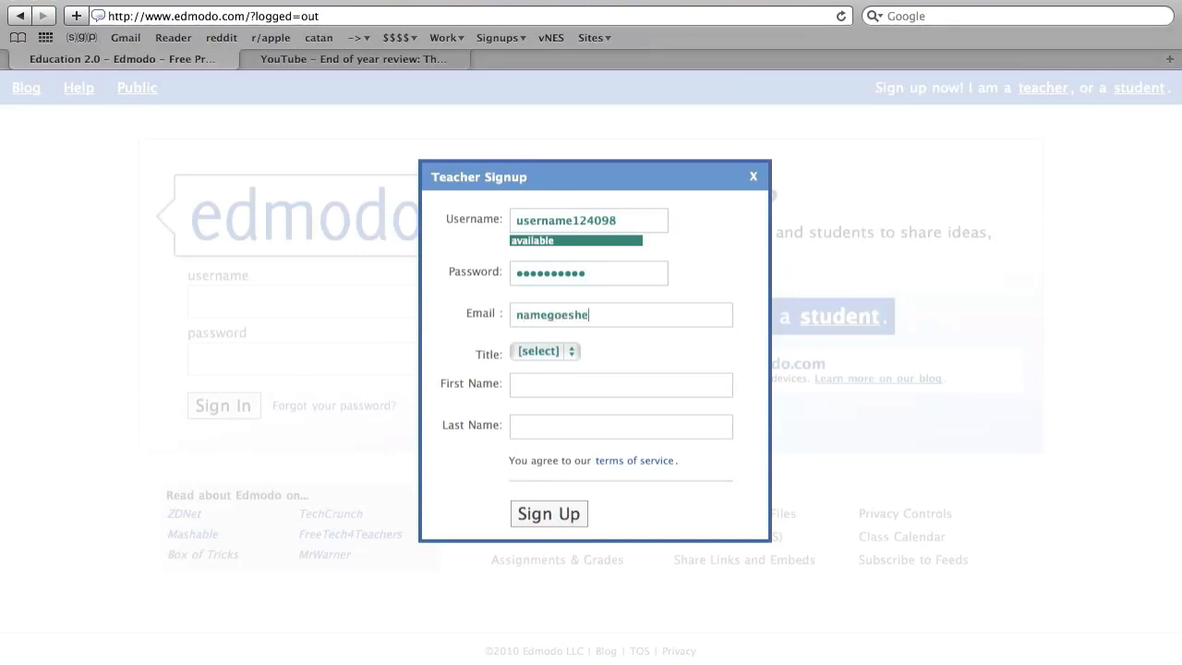
left_click(549, 514)
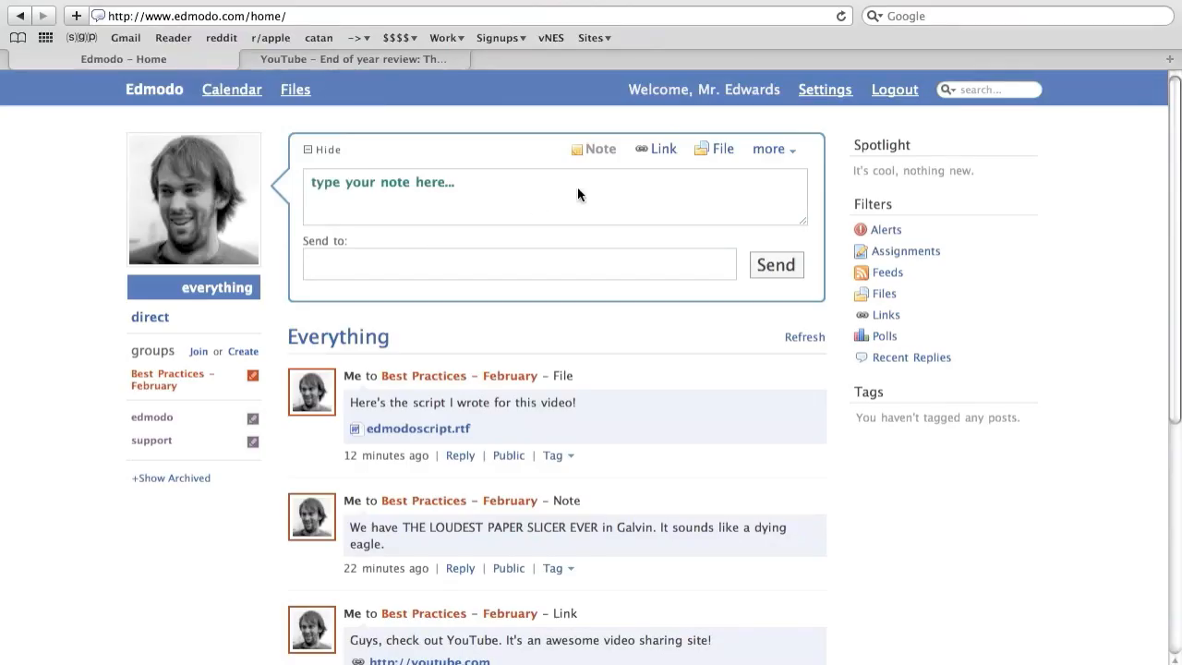
Write the note "How is class going, guys? Do you have any questions?".
type("Ho")
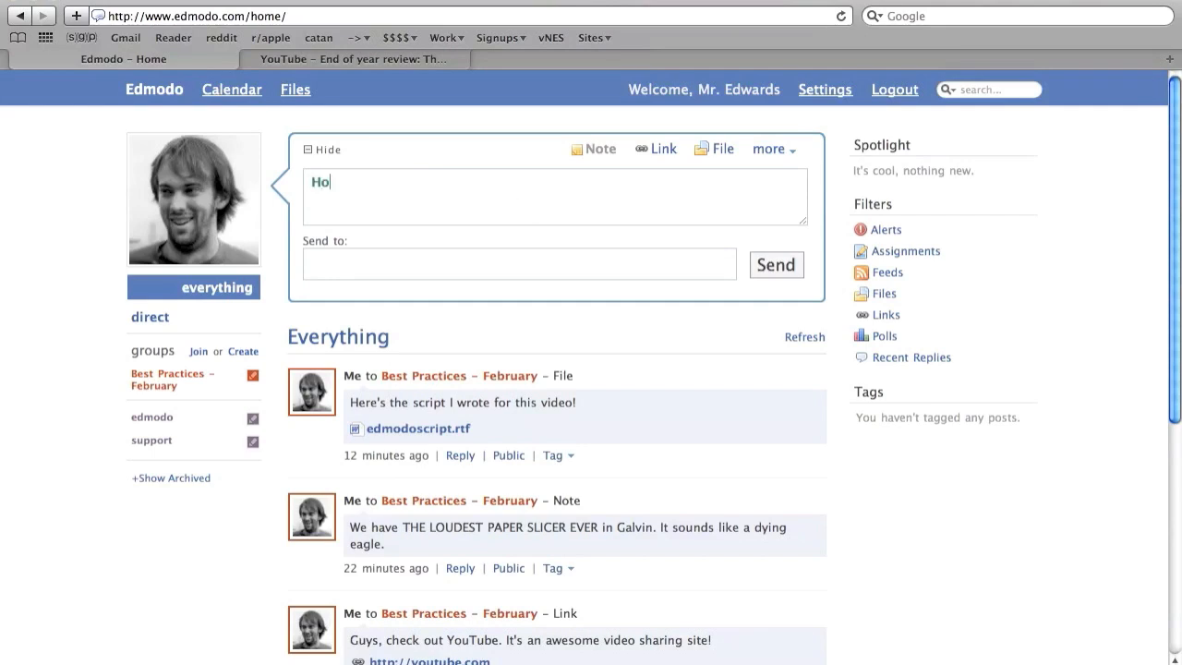
type("w is class going")
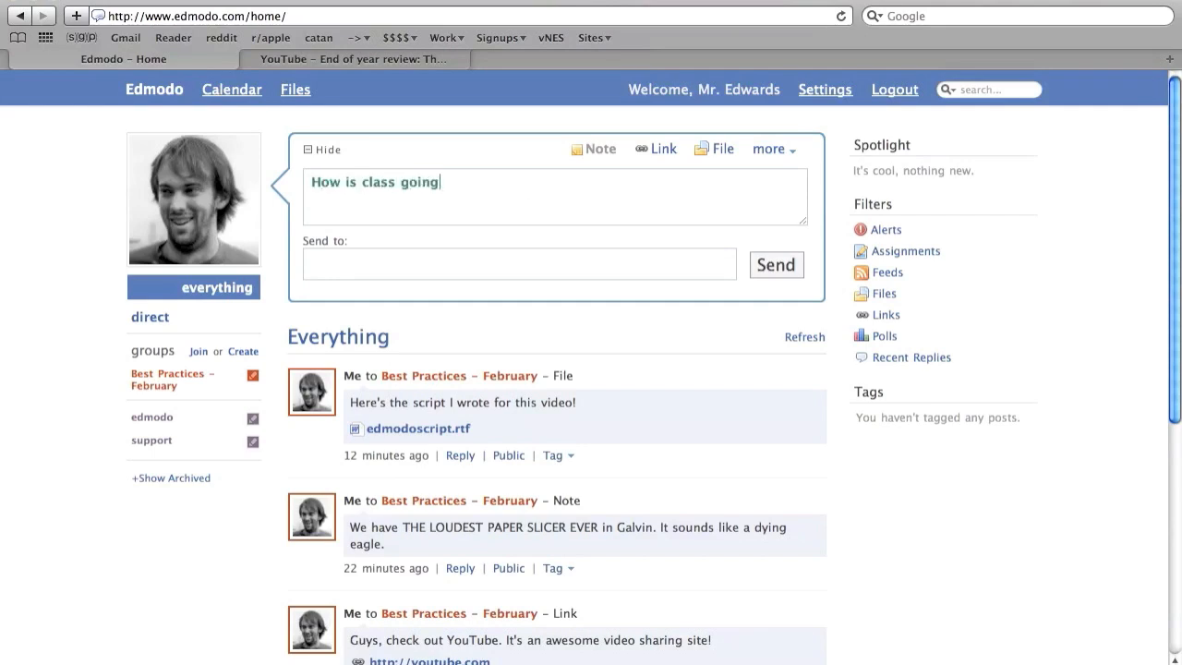
type(", guys? Do you")
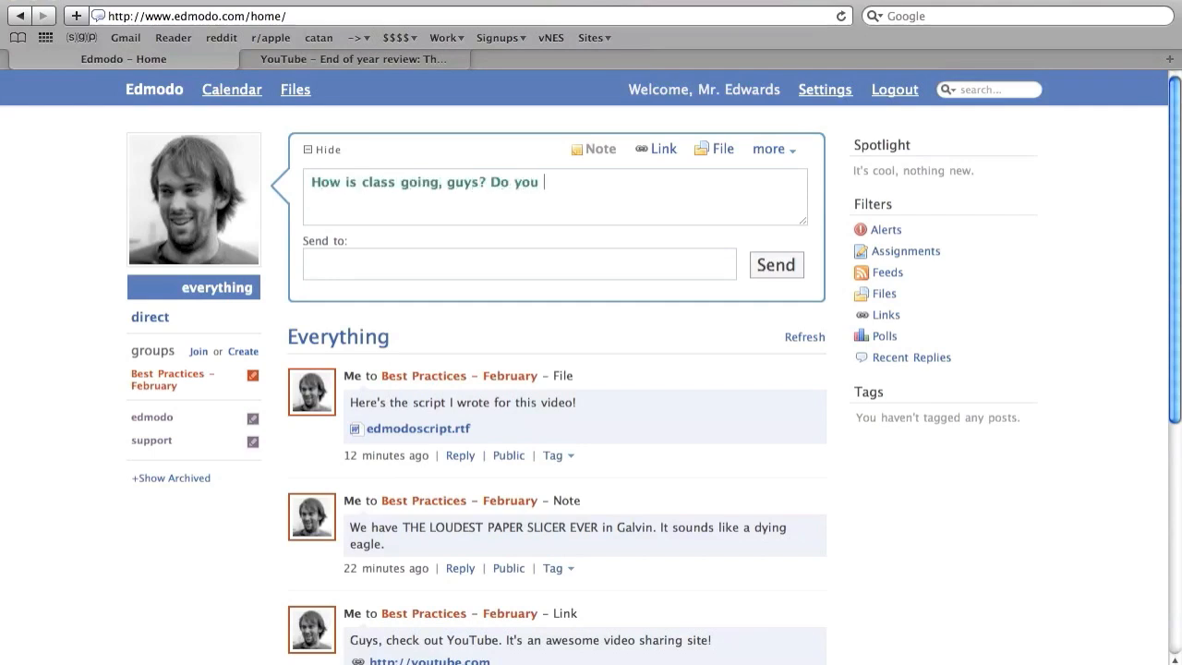
type("have any questions?")
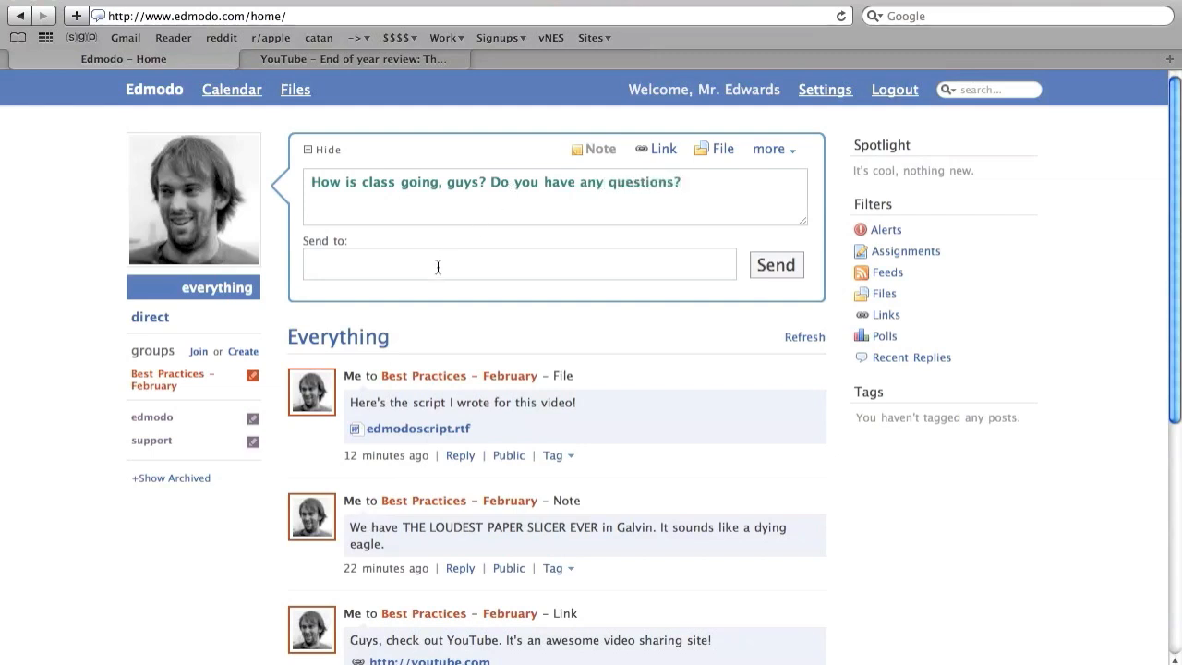
Address the note to Best Practices – February and send it.
left_click(519, 264)
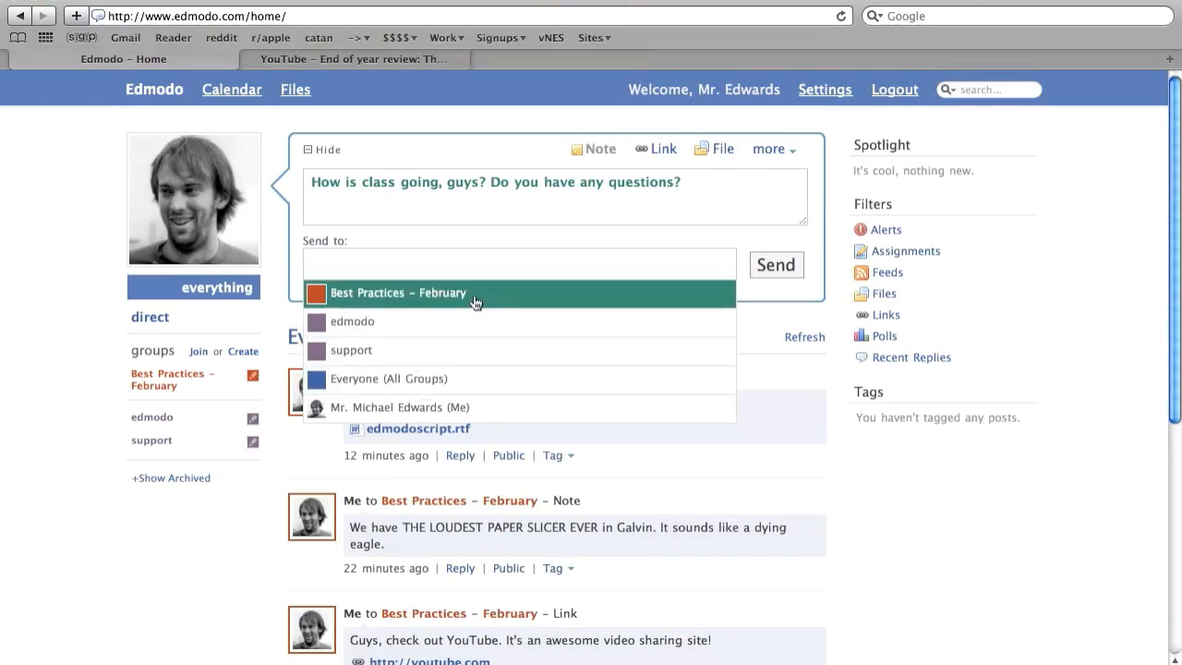
left_click(399, 292)
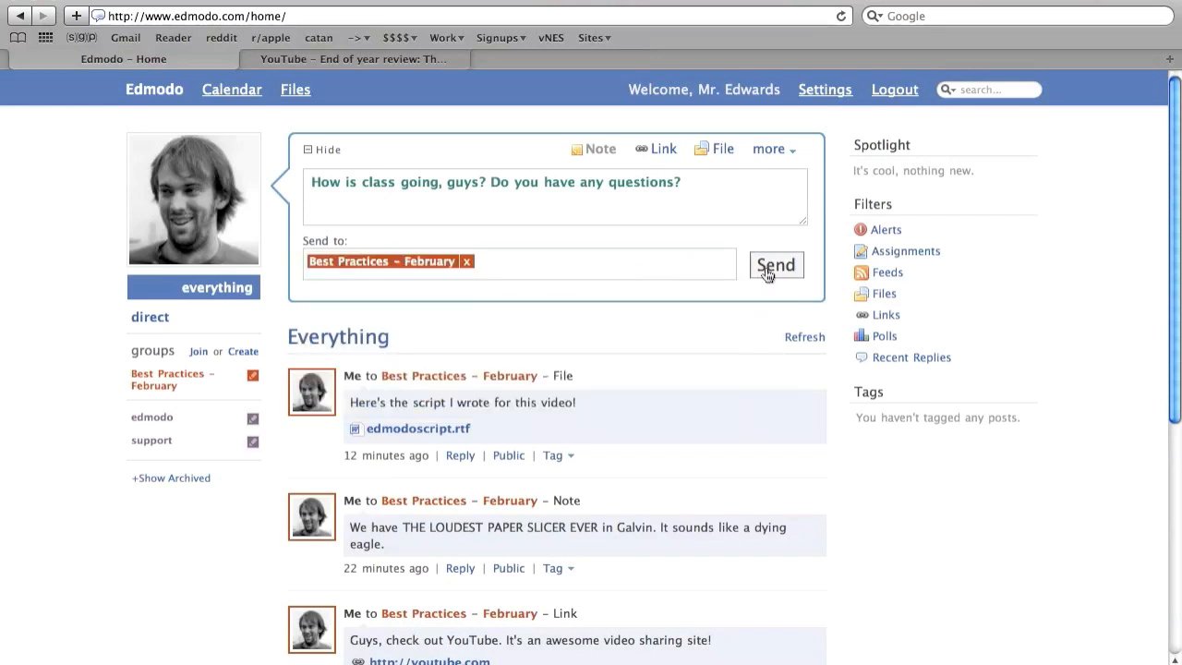
left_click(776, 266)
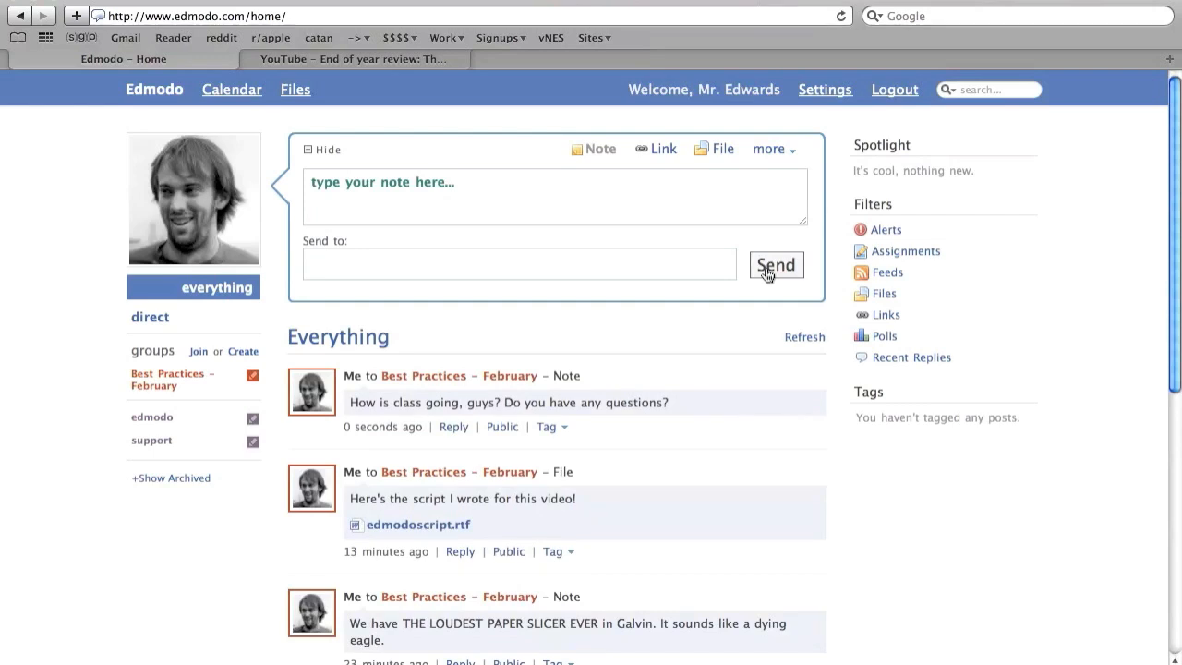
mouse_move(776, 266)
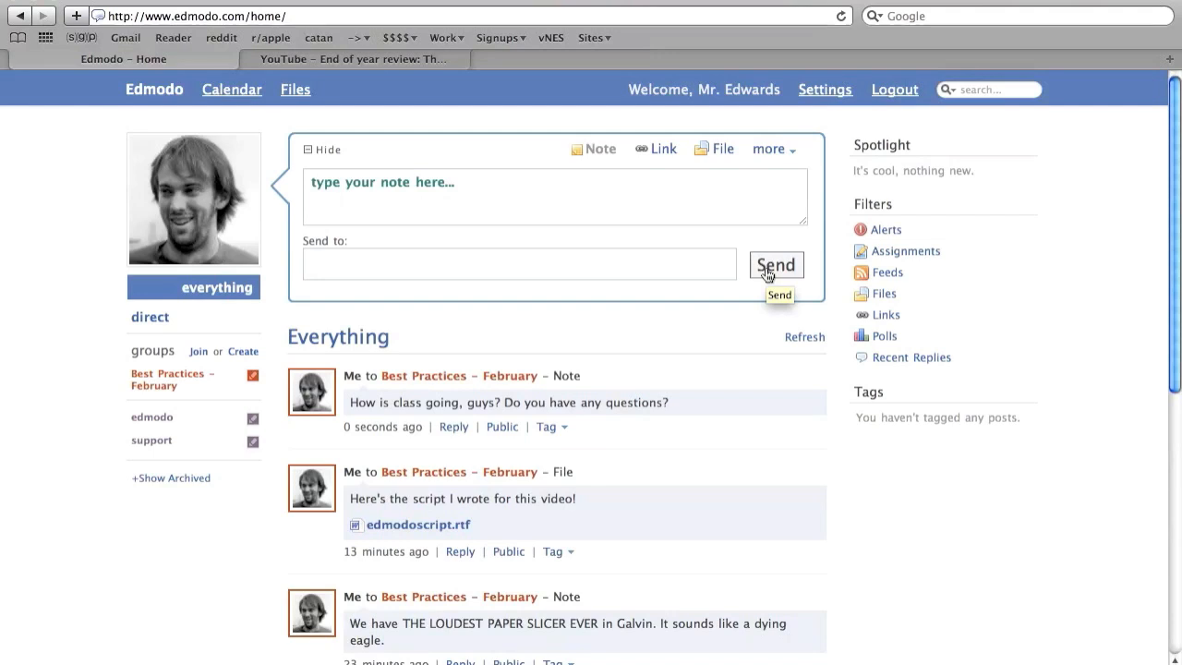
left_click(664, 148)
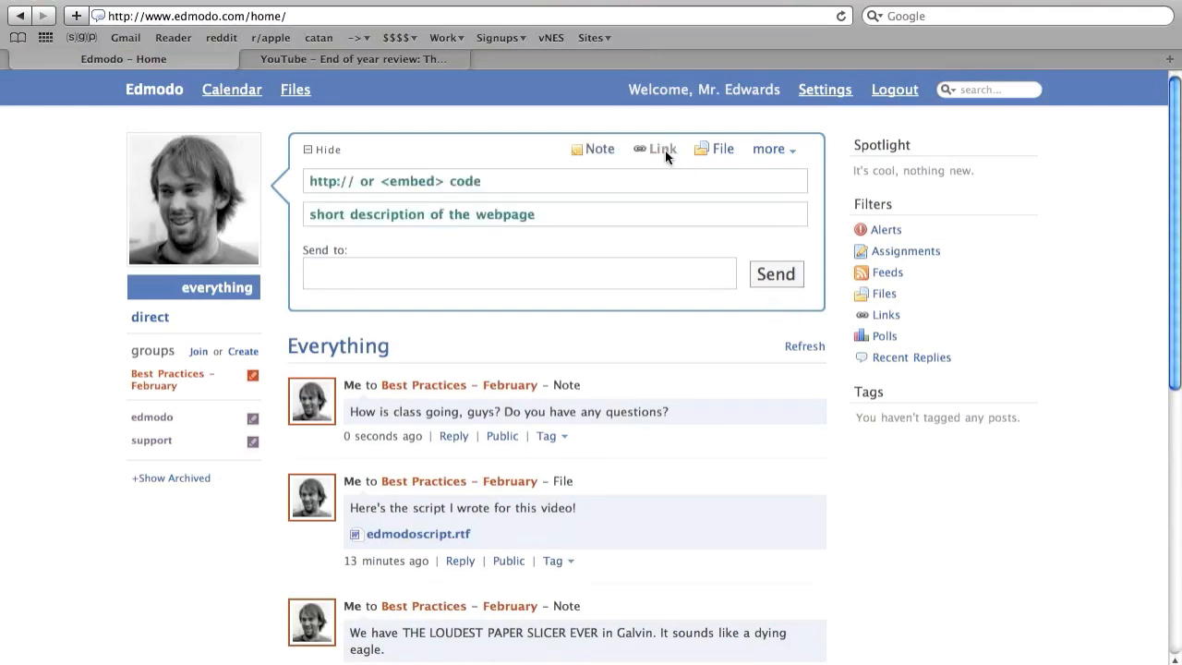
left_click(554, 181)
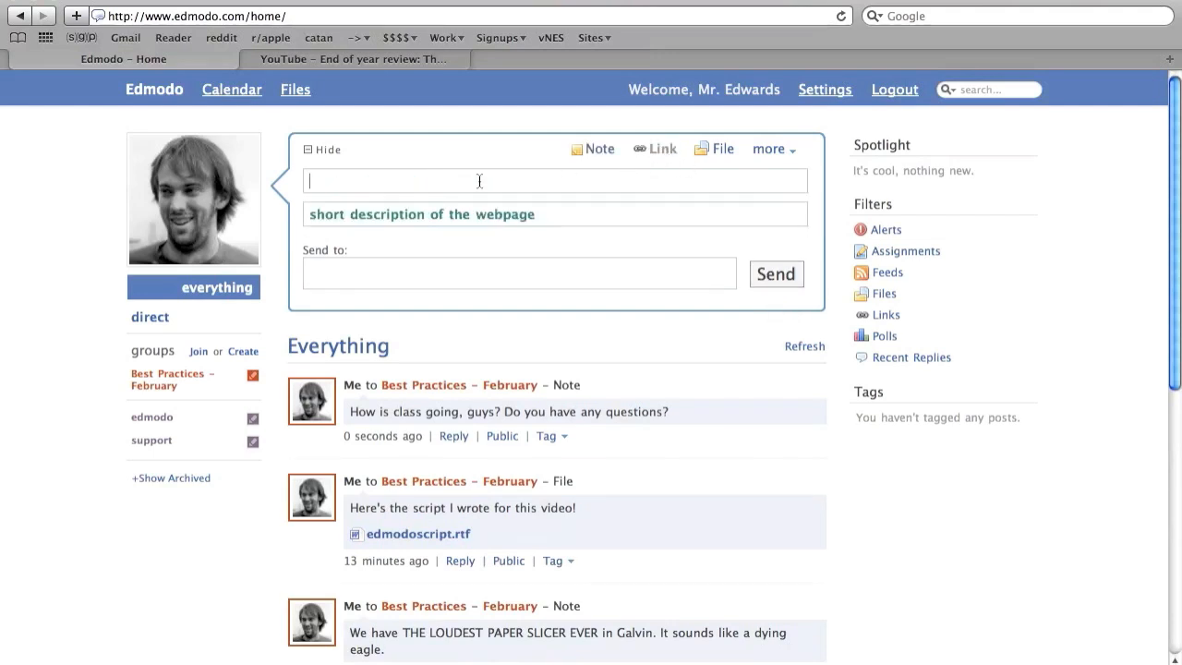
type("http://www")
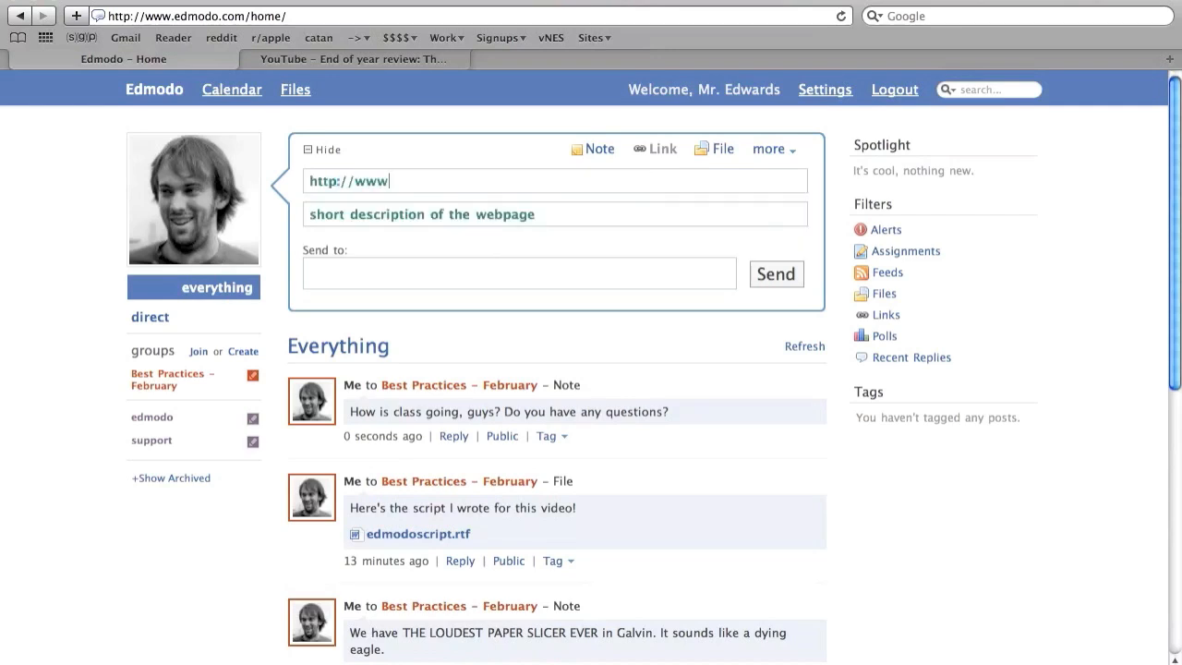
type(".google.com")
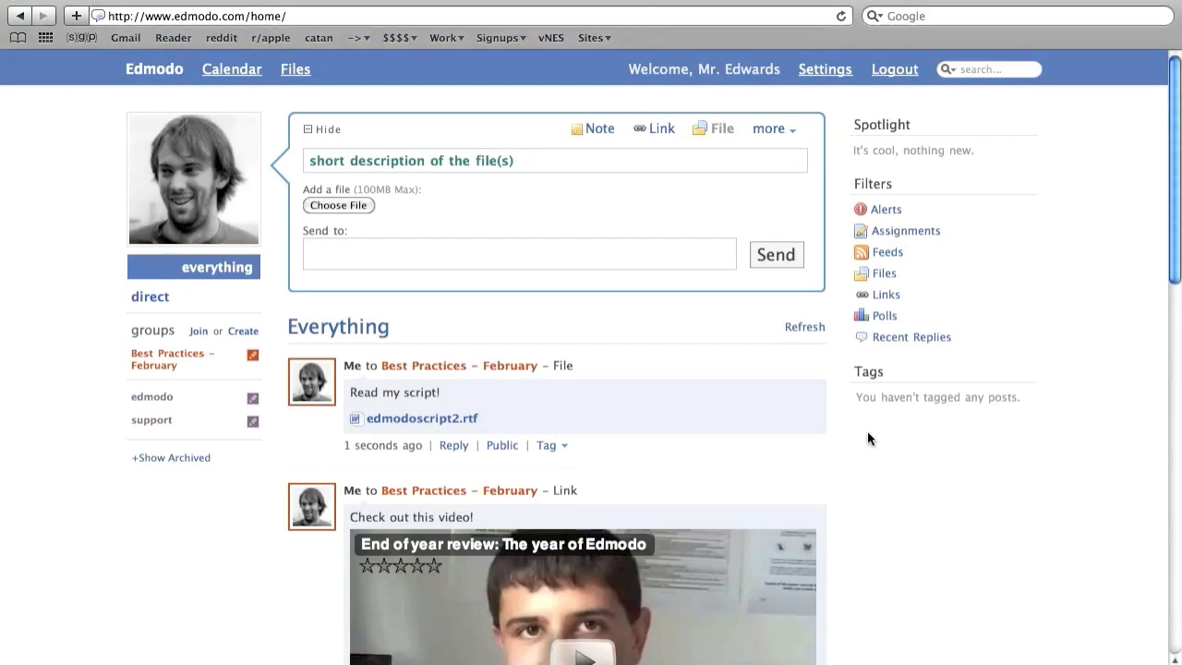
Request deletion of the file post, then cancel to keep it.
scroll("down", 3)
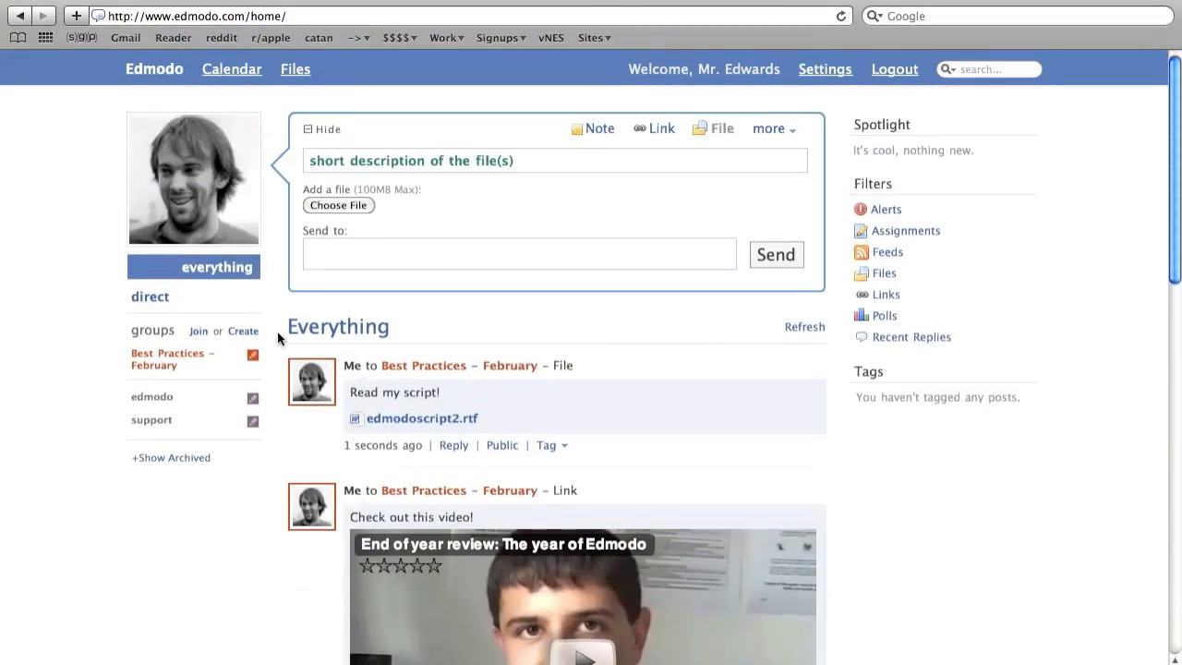
mouse_move(410, 329)
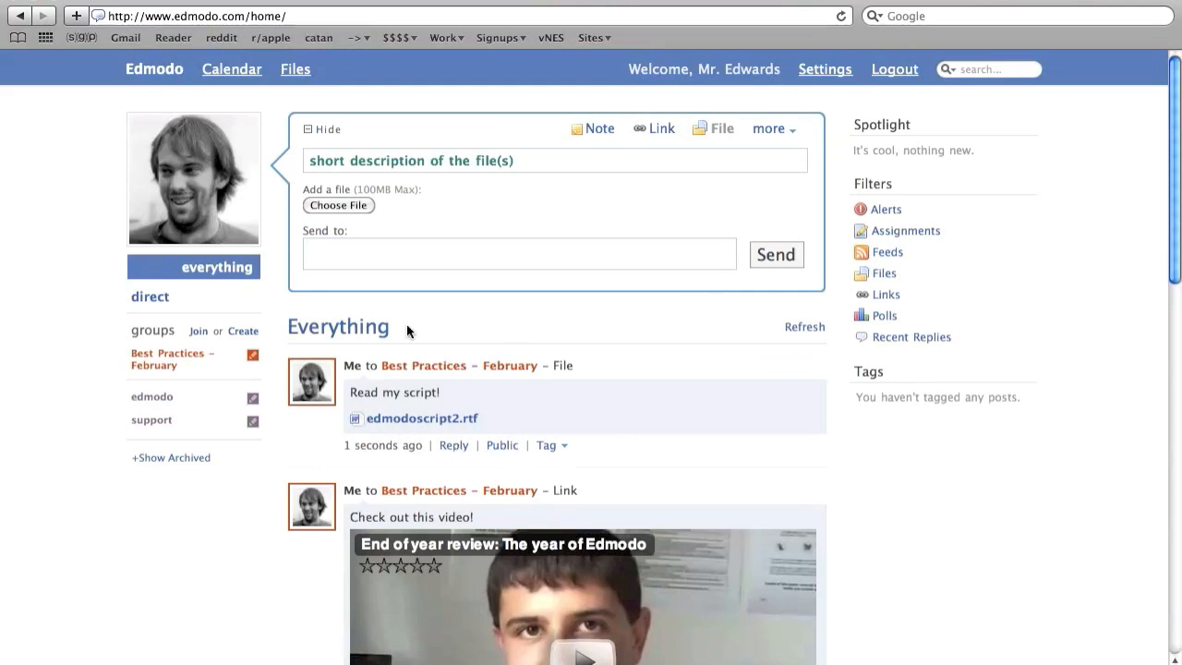
mouse_move(902, 536)
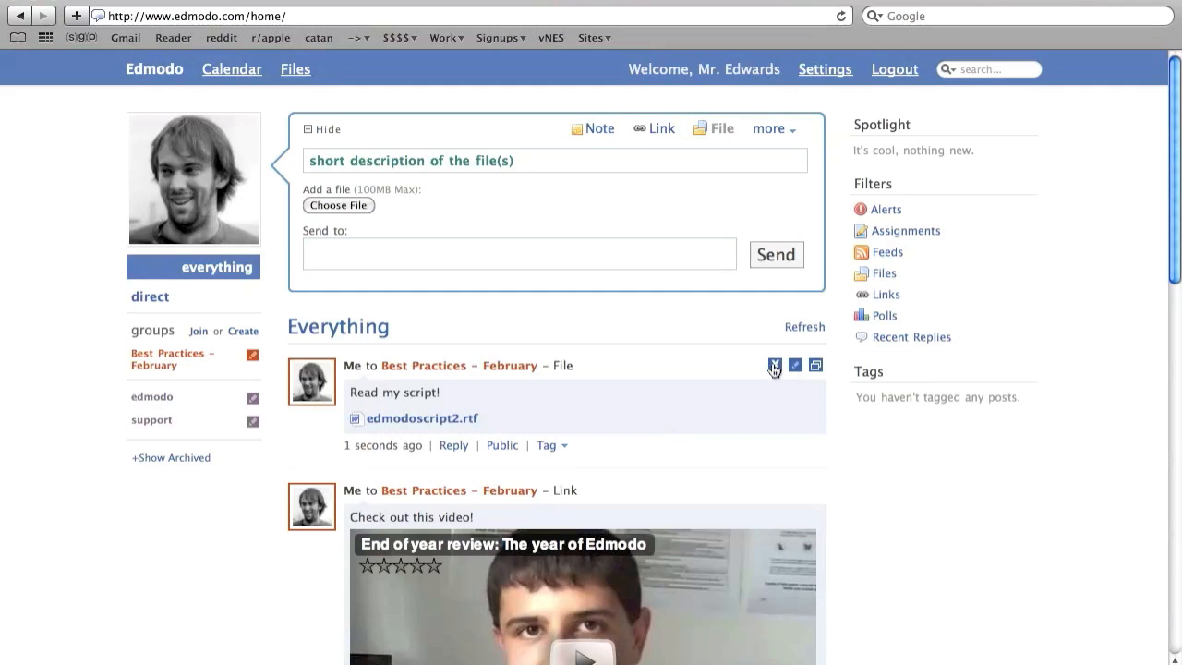
left_click(776, 366)
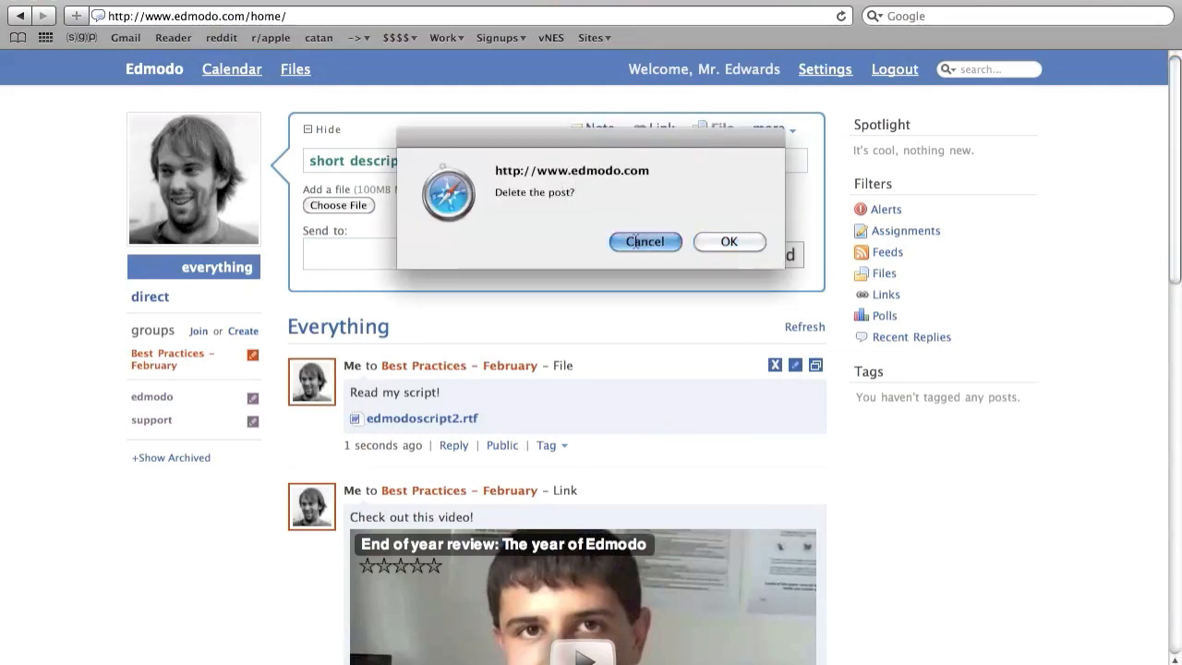
left_click(646, 240)
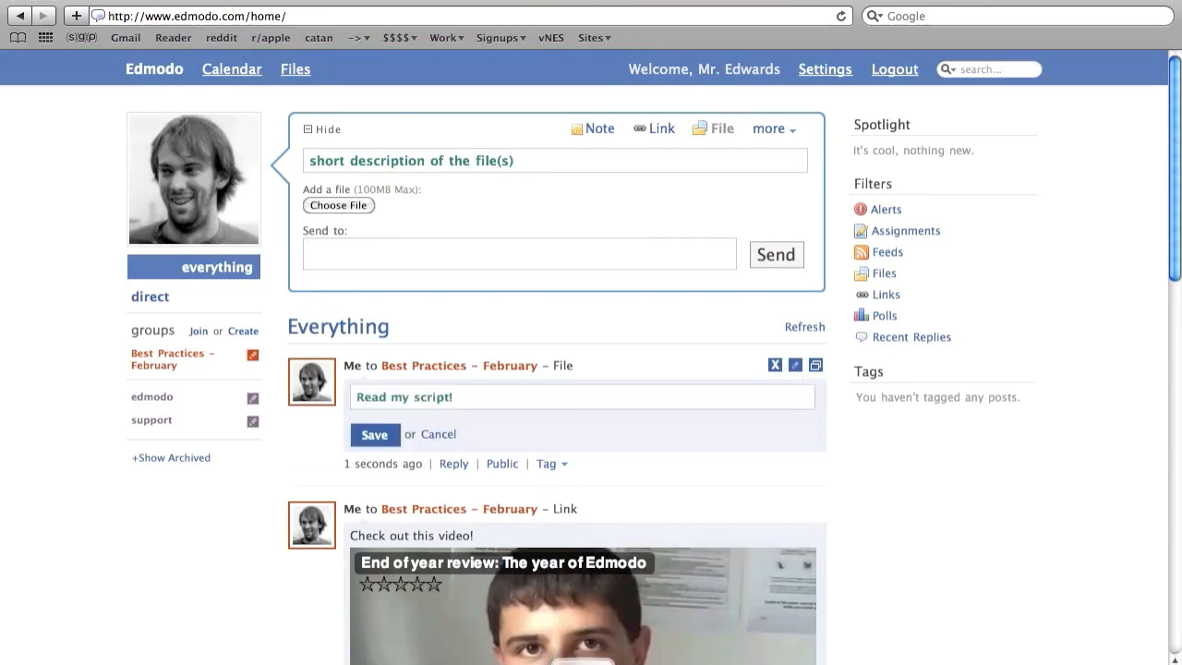
Append "Do it by Friday!" to the post message and save the edit.
type("Do it by Friday!")
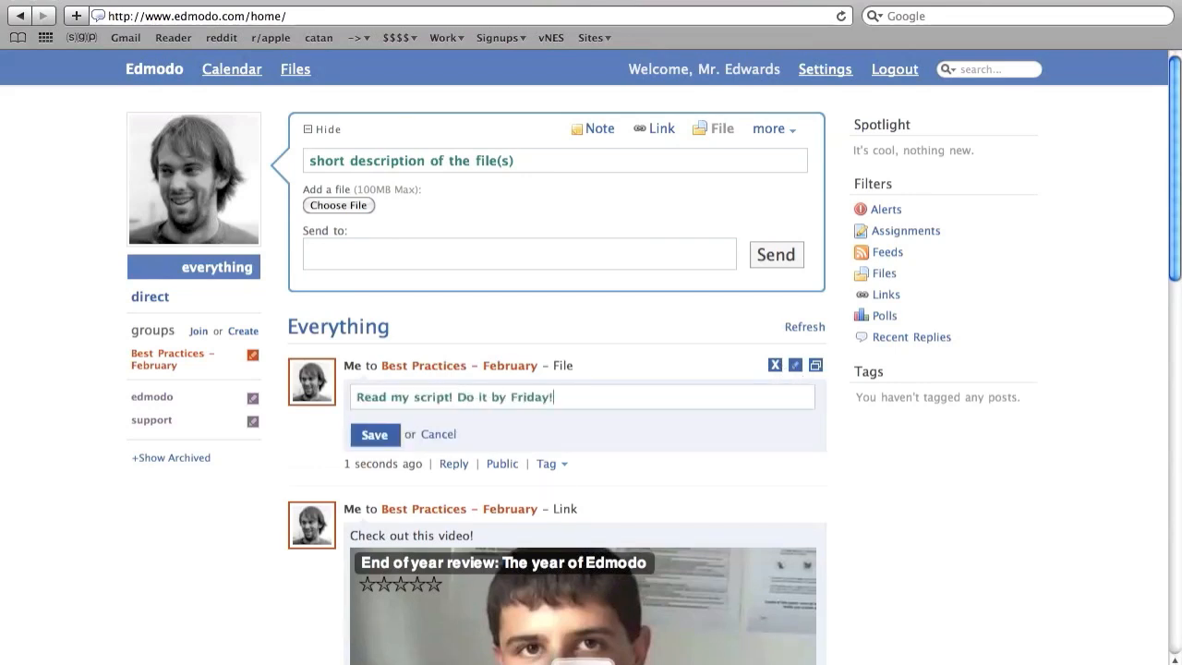
left_click(373, 435)
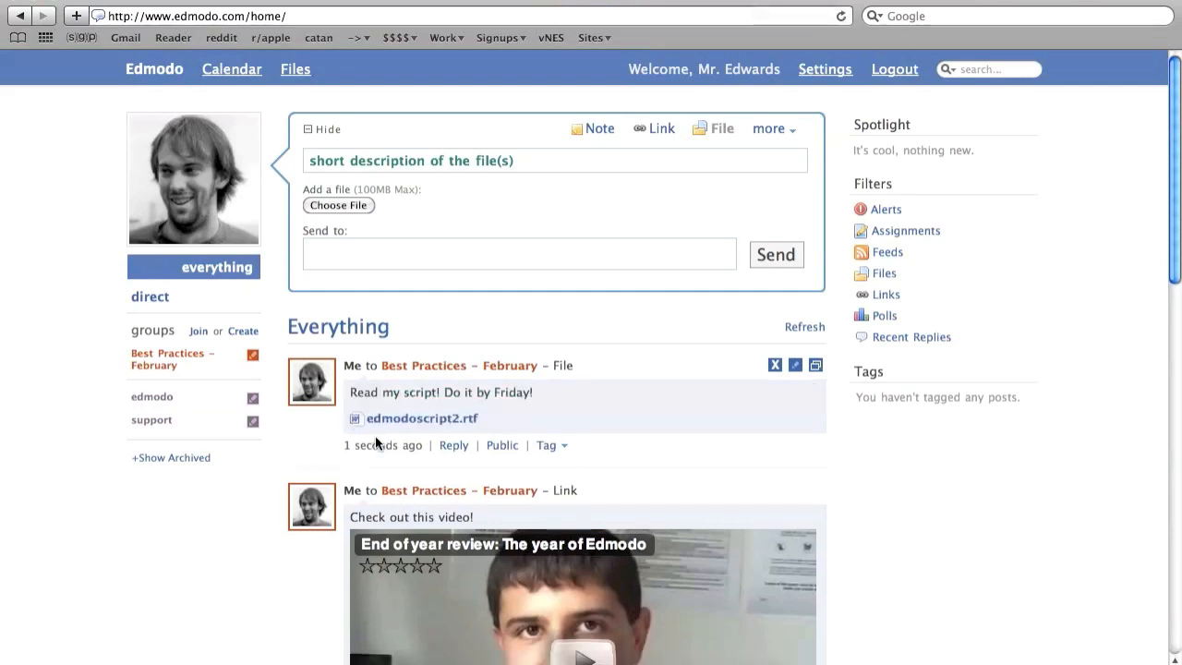
mouse_move(675, 404)
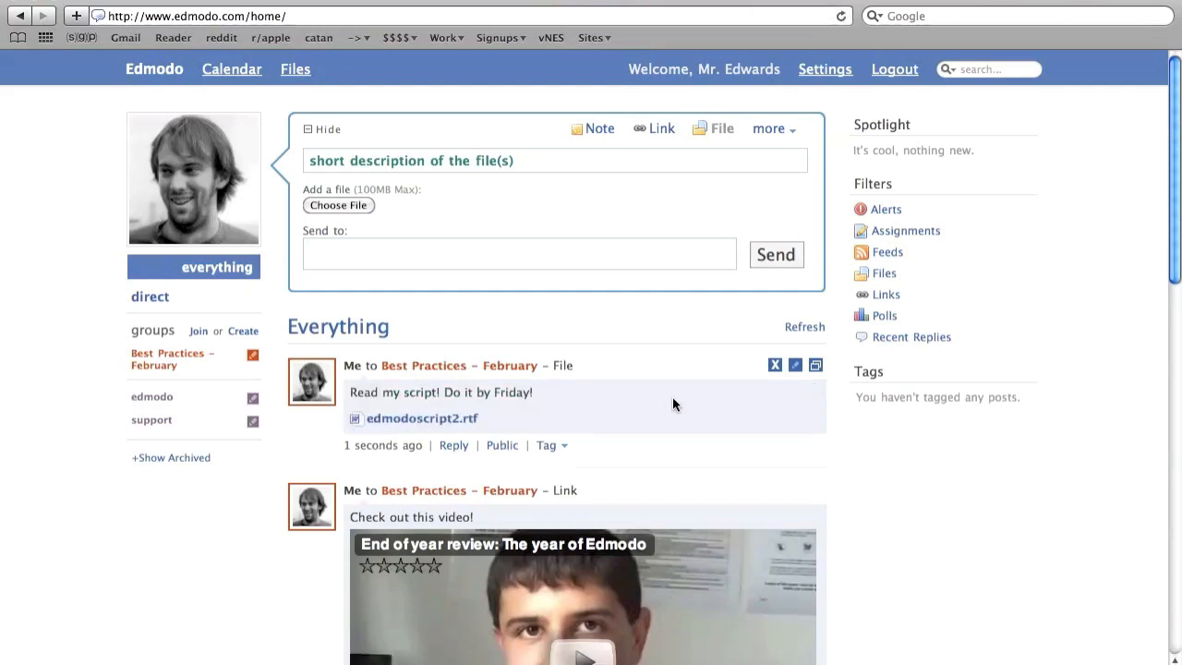
mouse_move(495, 466)
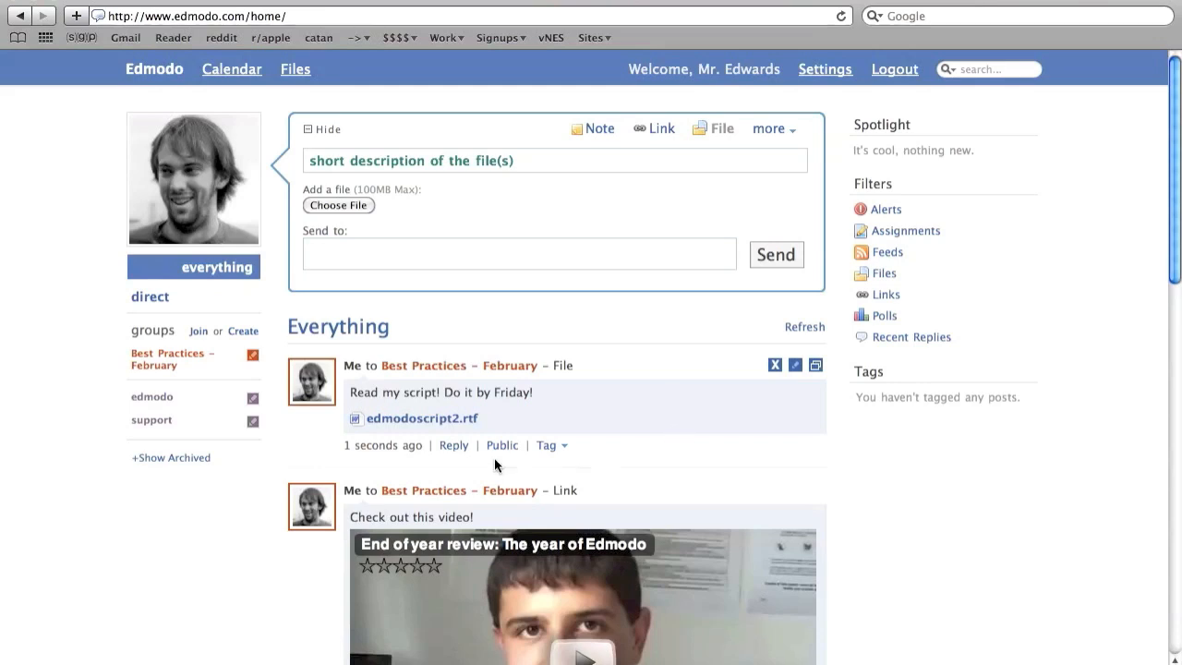
Reply "I like your script!" beneath the file post.
left_click(454, 445)
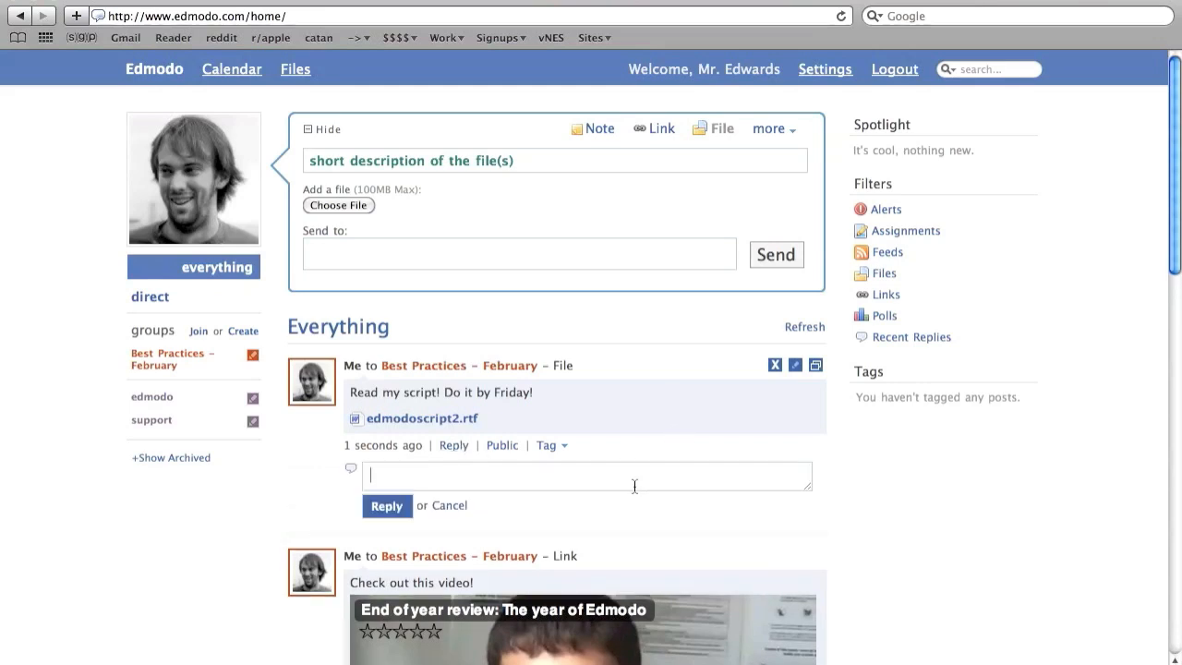
type("I like your script!")
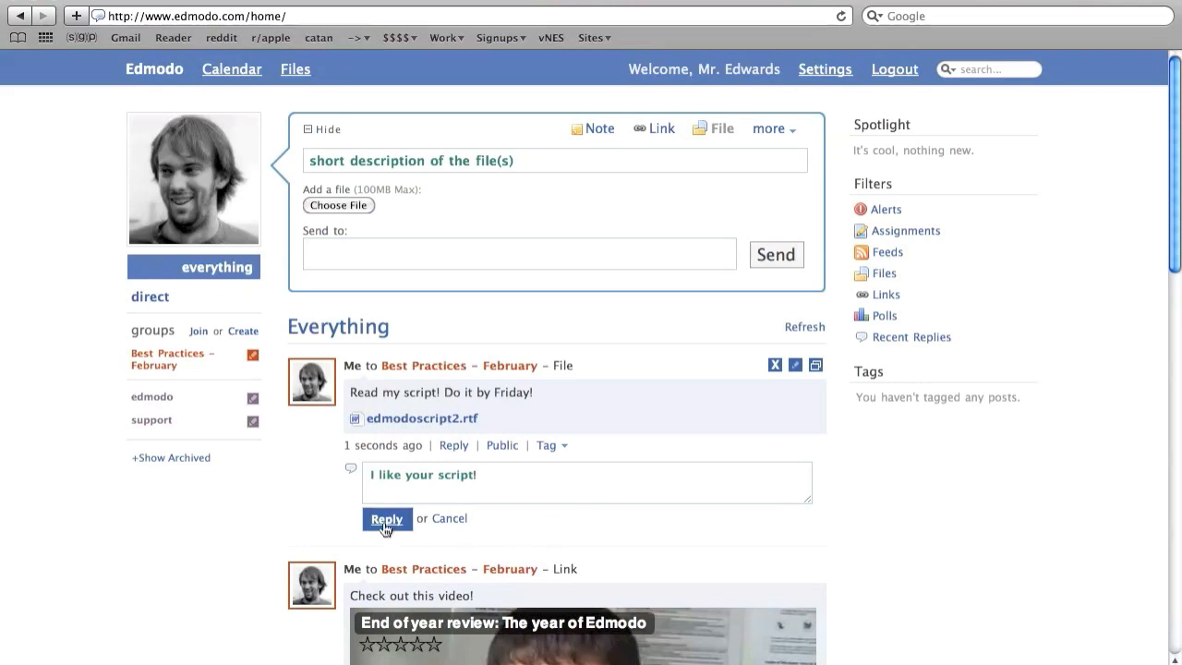
left_click(386, 517)
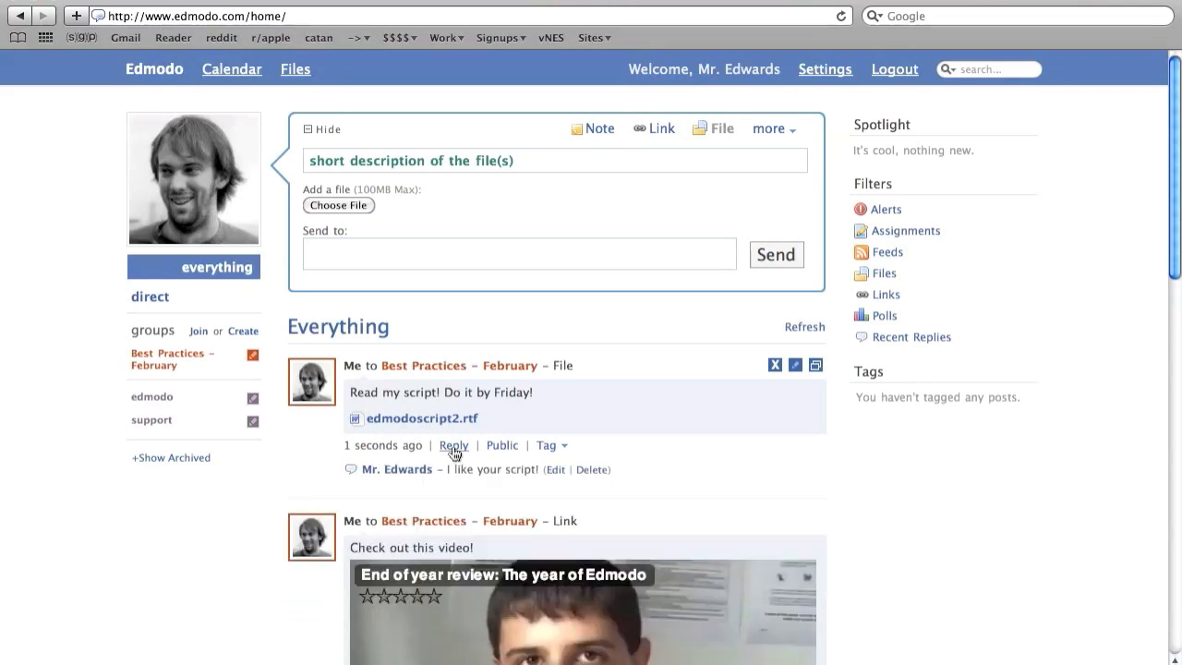
Add a second reply asking "When will you be making a sequel?".
left_click(455, 445)
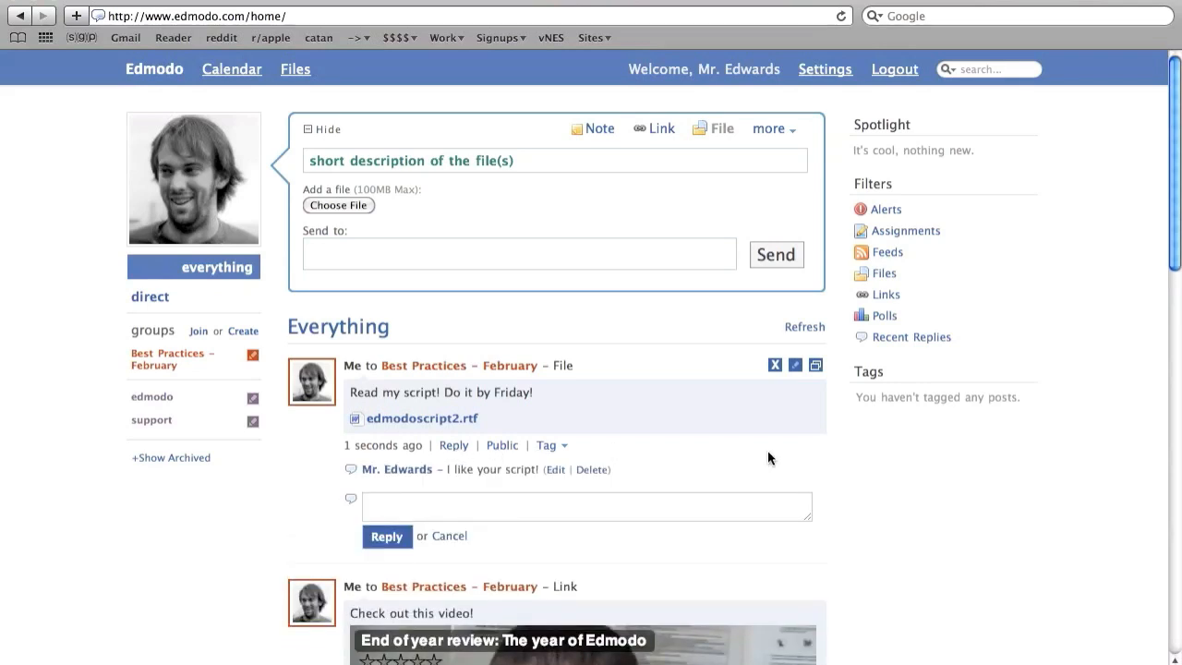
type("When will you be making a s")
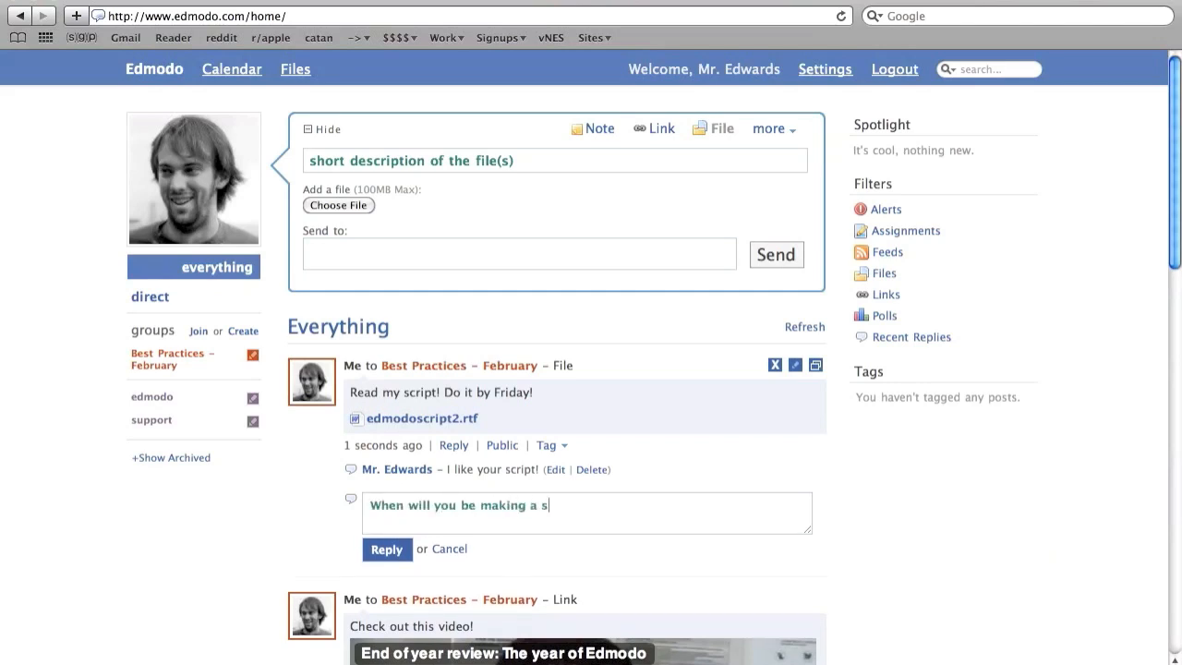
type("equel?")
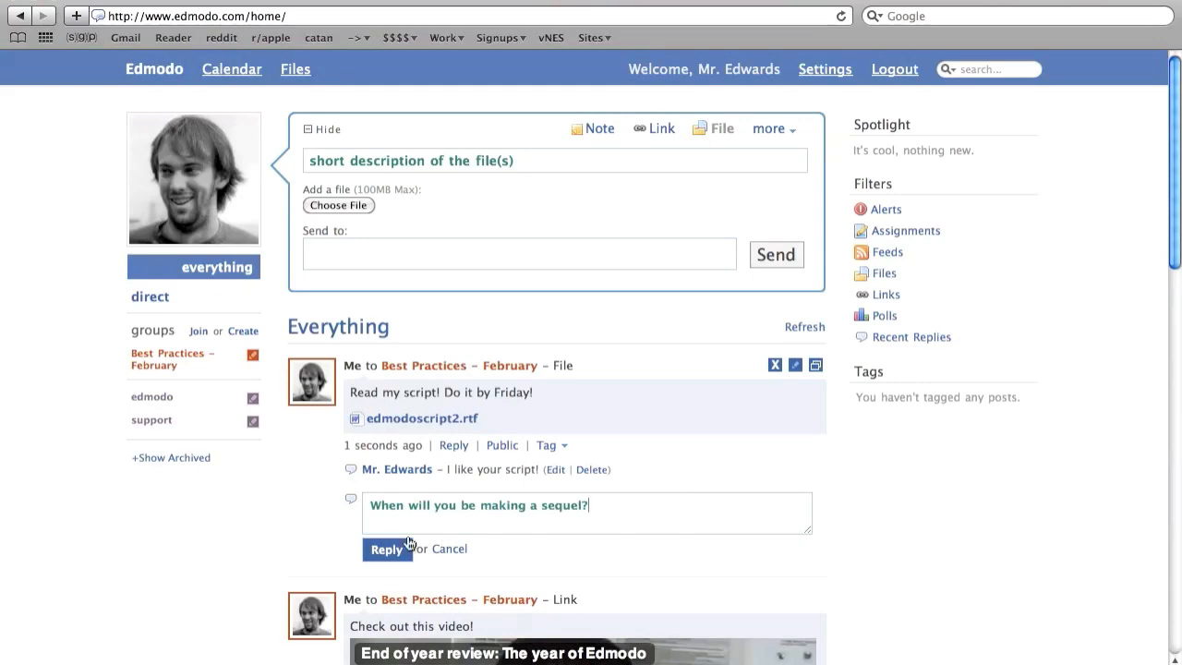
left_click(386, 549)
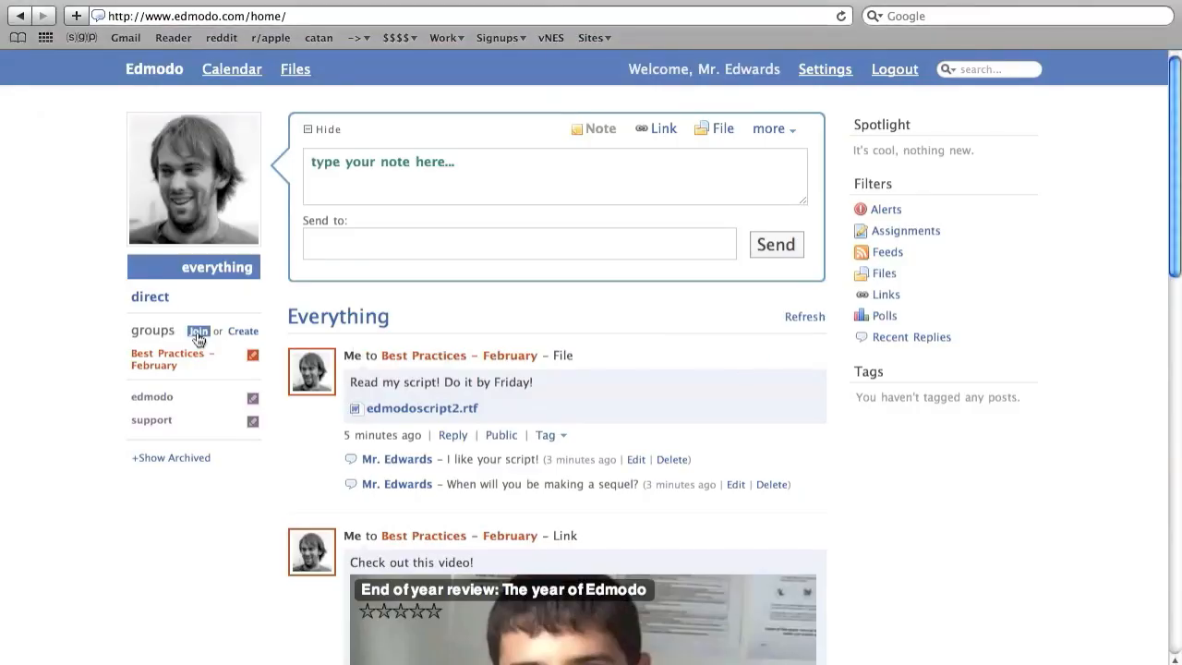
mouse_move(84, 270)
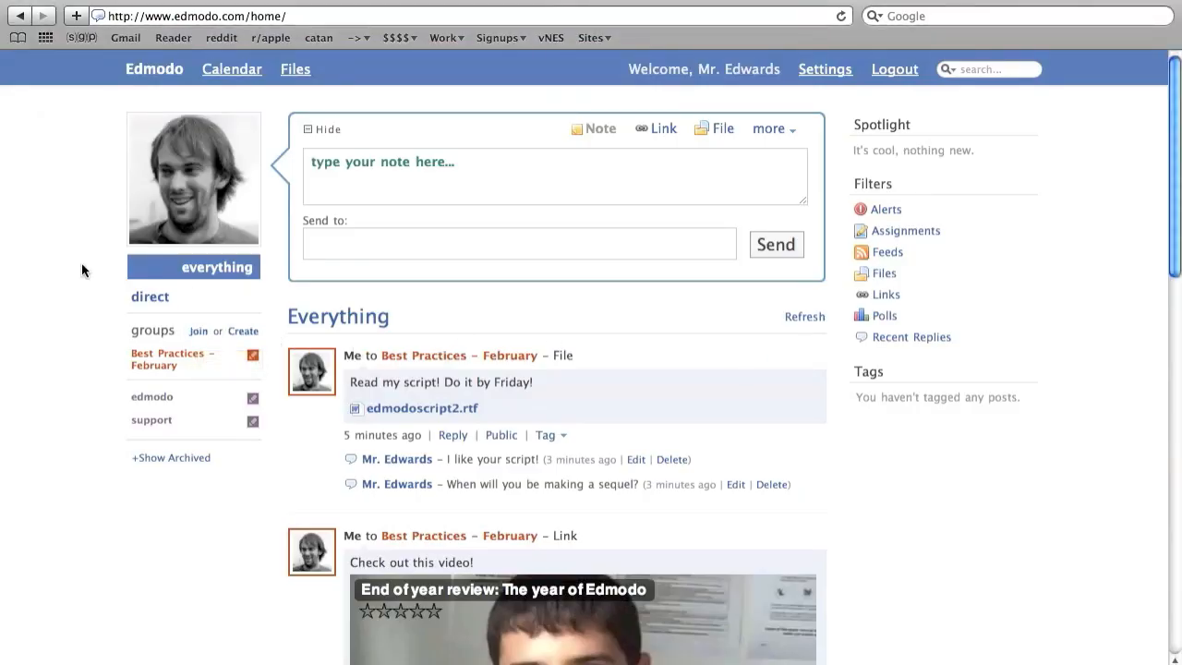
mouse_move(206, 303)
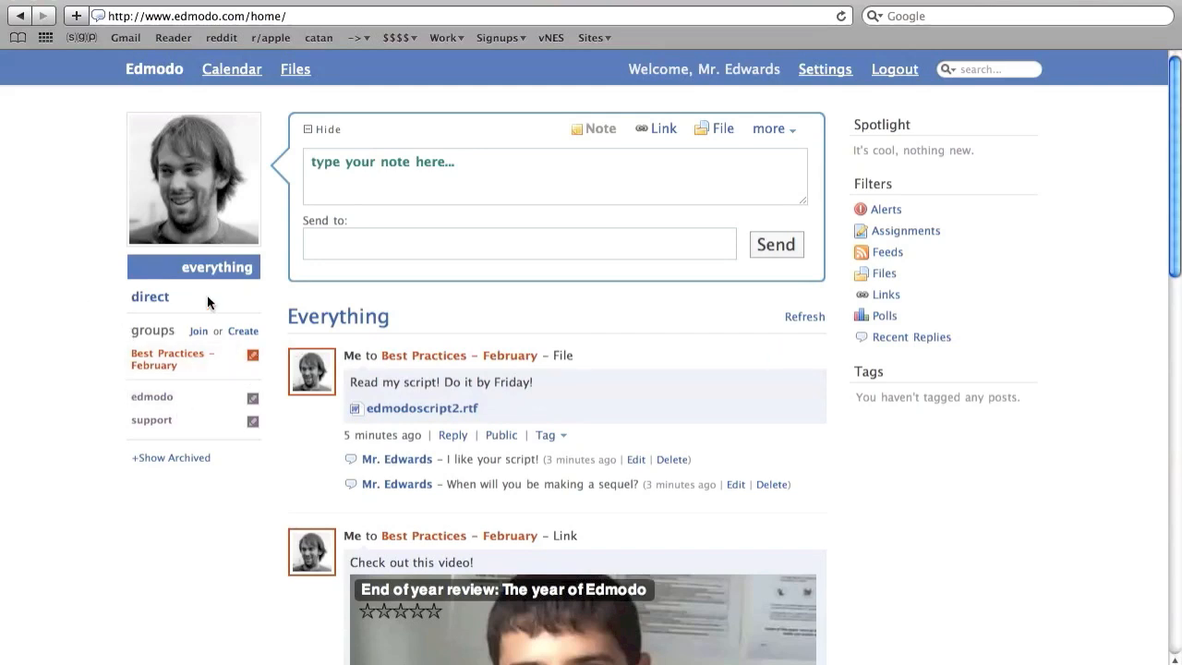
left_click(196, 331)
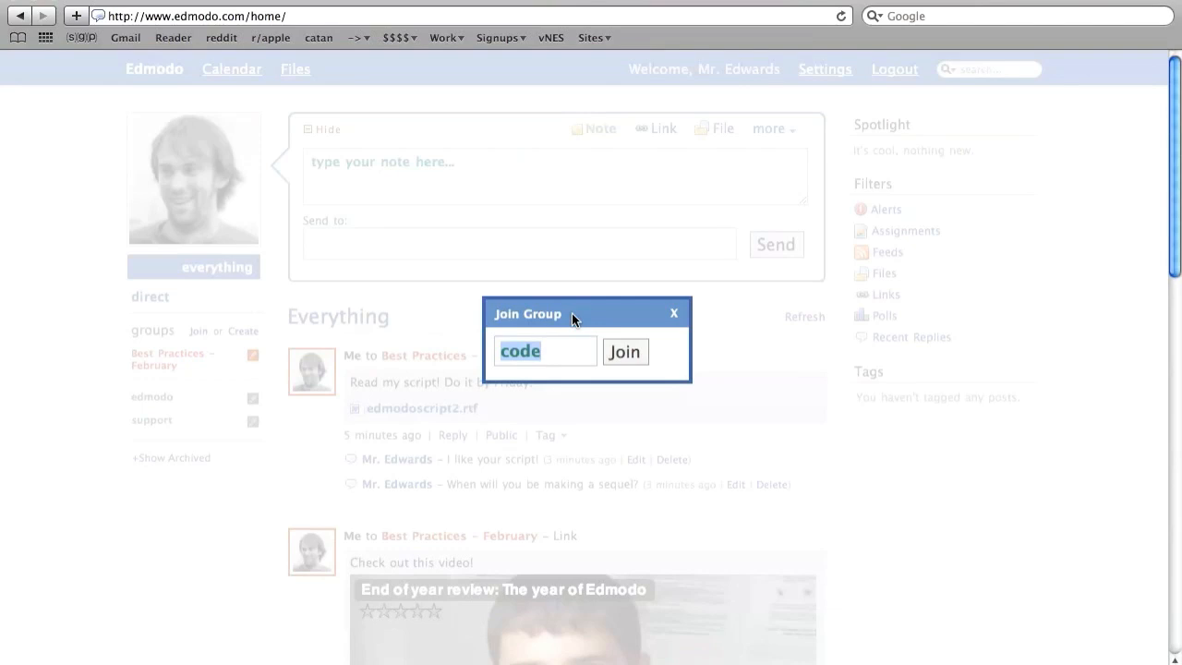
mouse_move(654, 322)
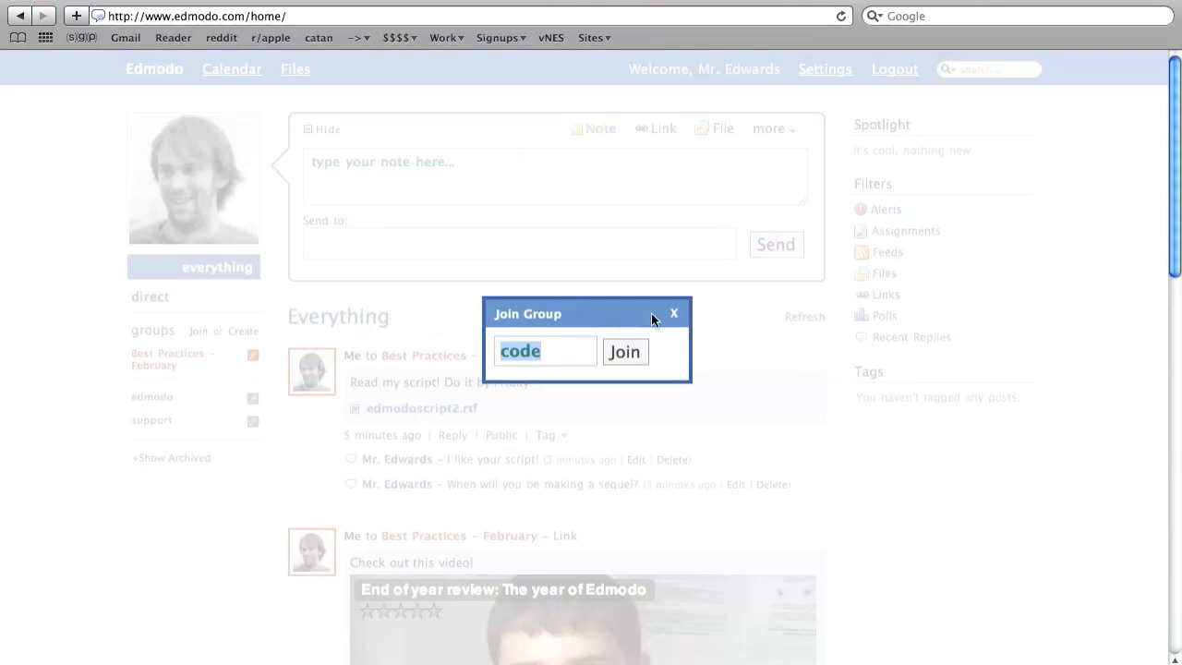
left_click(672, 314)
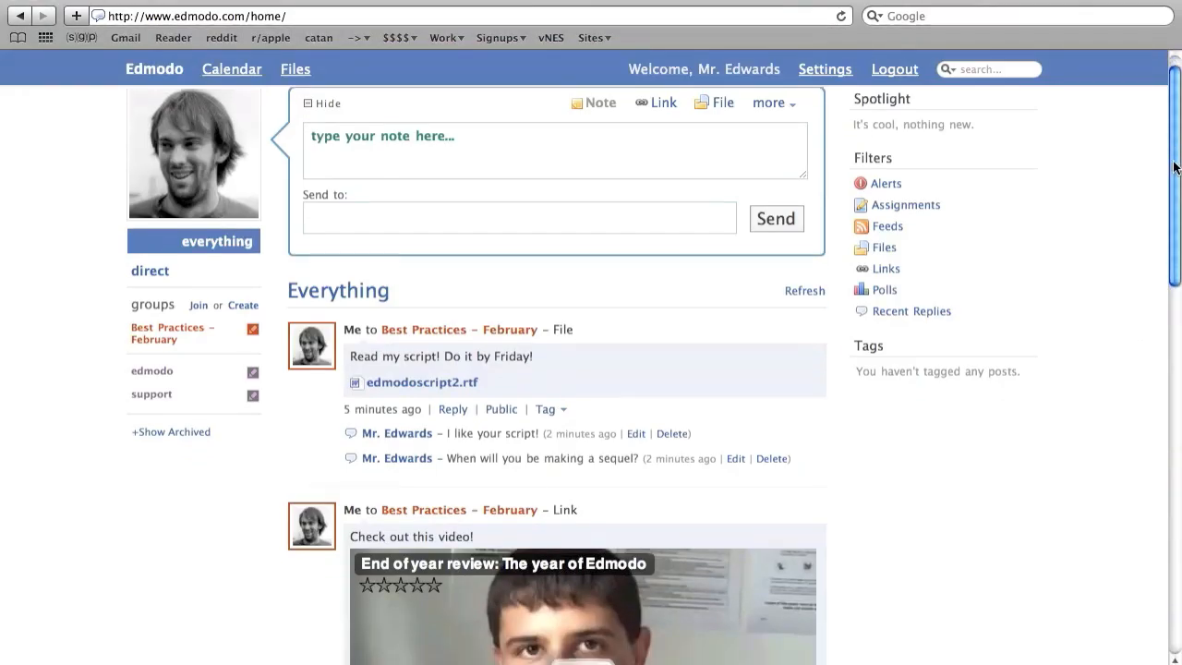
Filter the home stream by Links, then by Files.
scroll("down", 3)
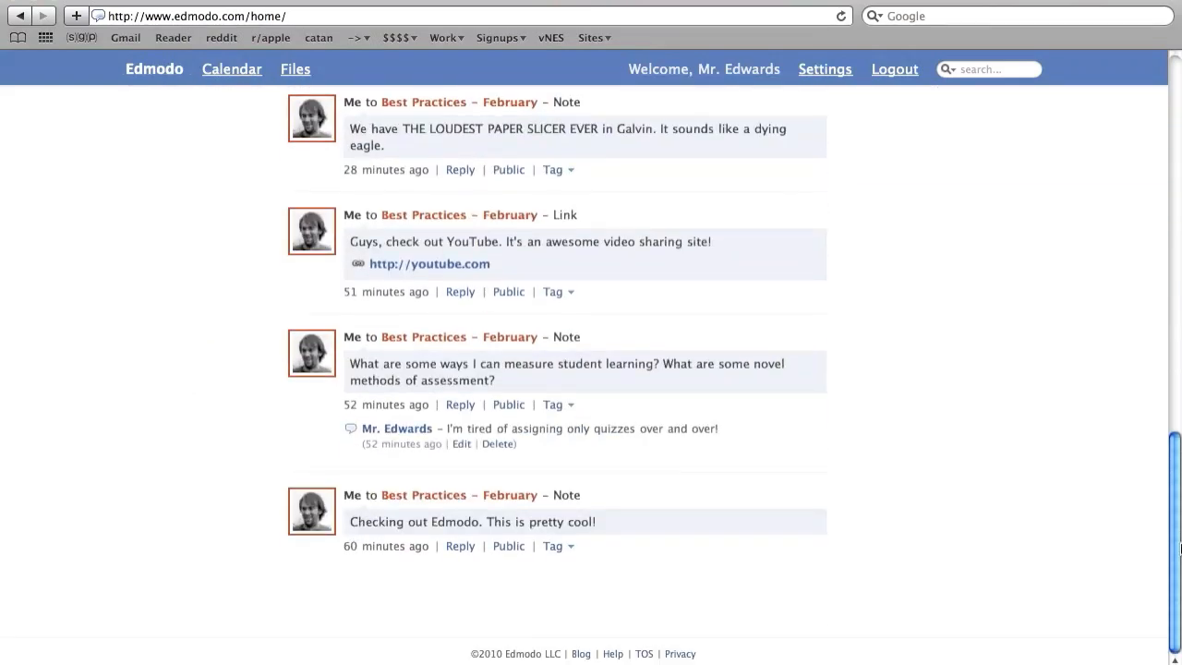
scroll("up", 3)
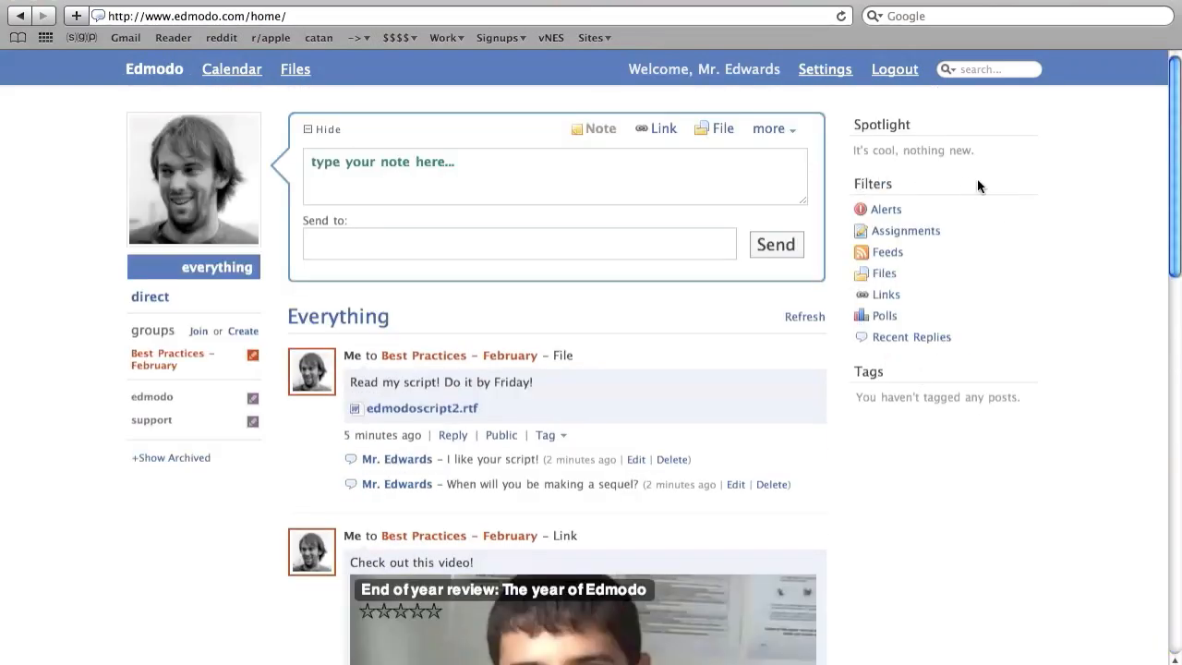
mouse_move(905, 274)
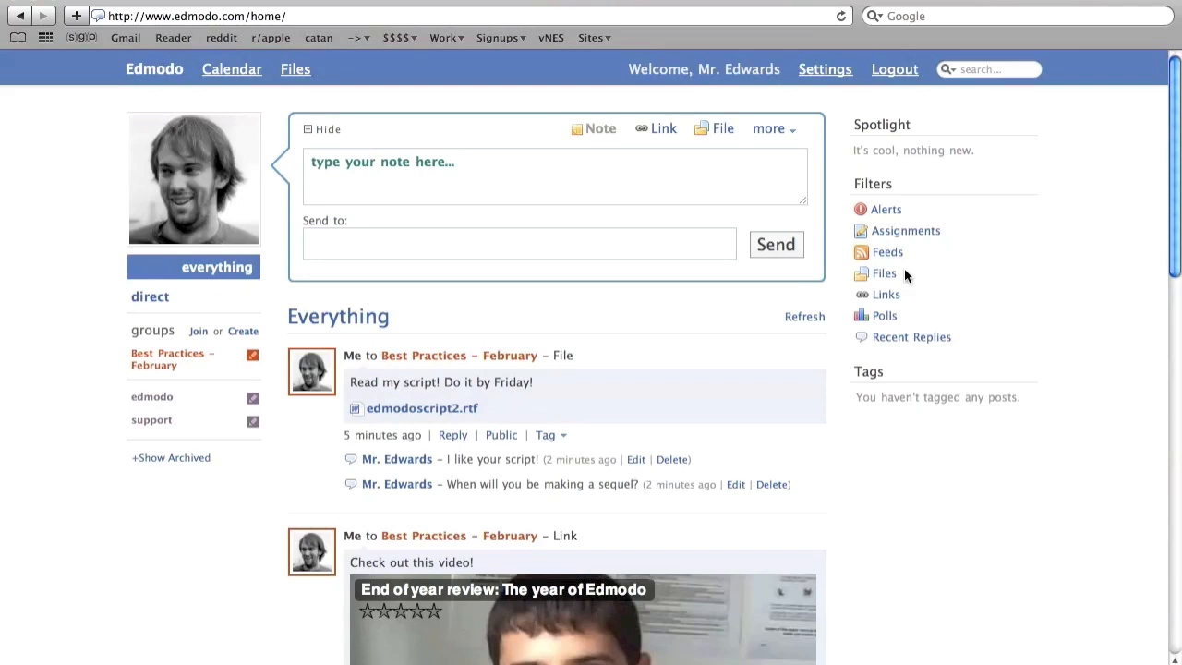
left_click(887, 293)
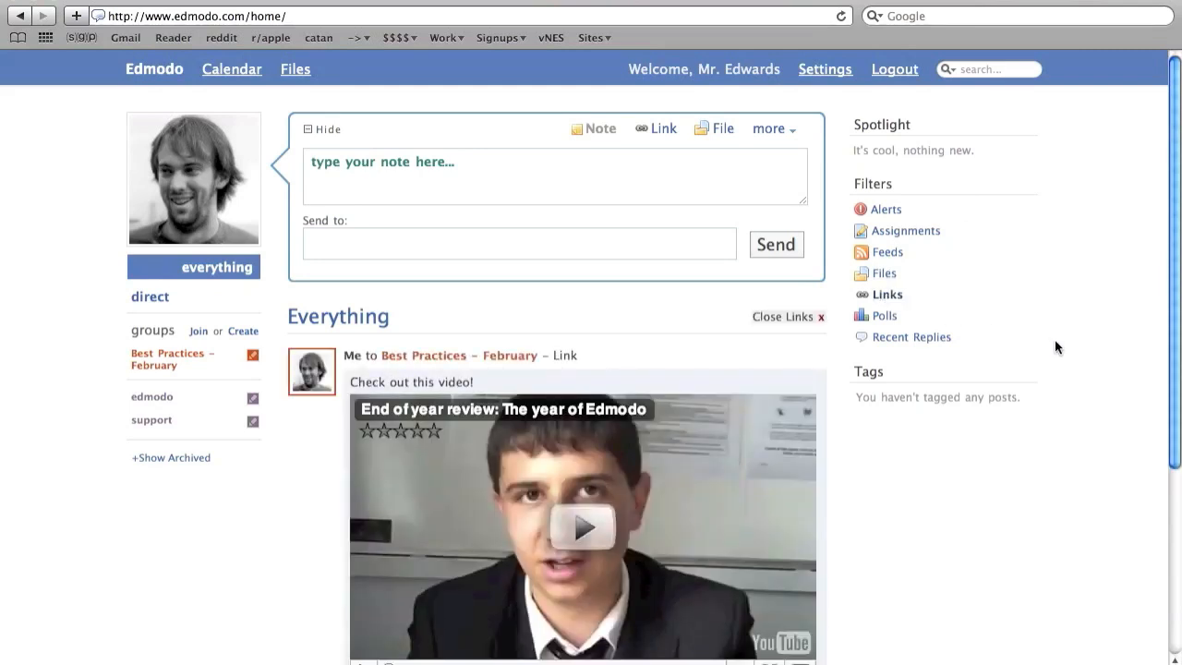
left_click(883, 273)
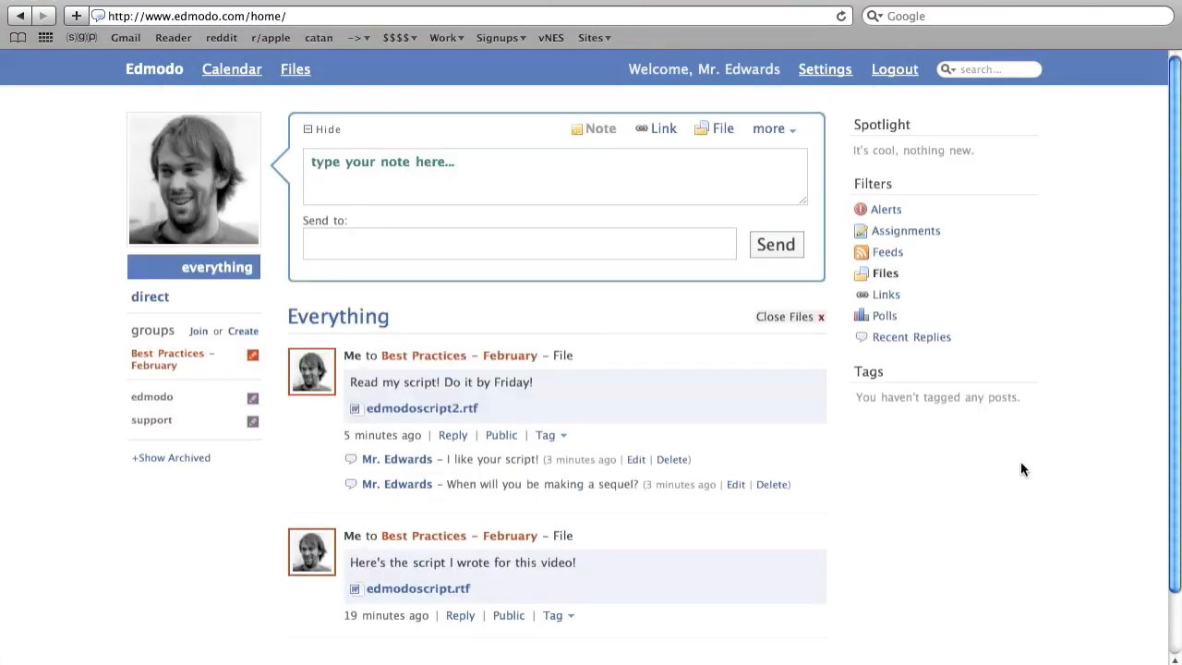